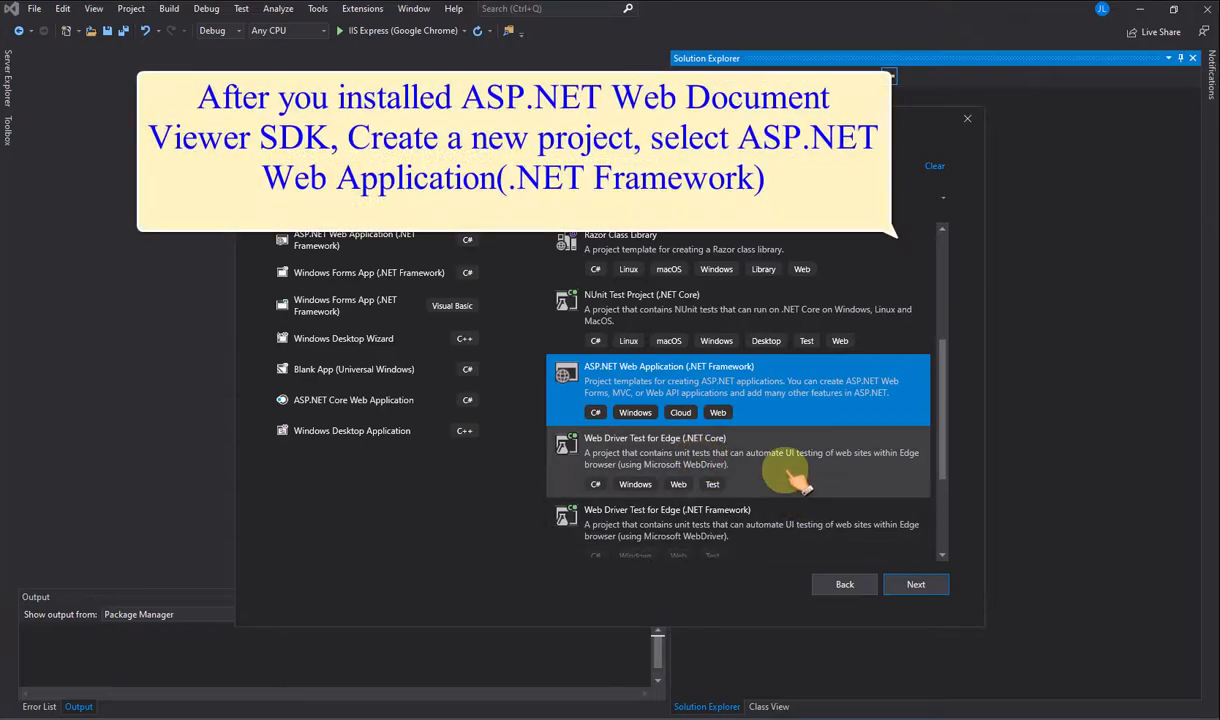
pyautogui.moveTo(830, 404)
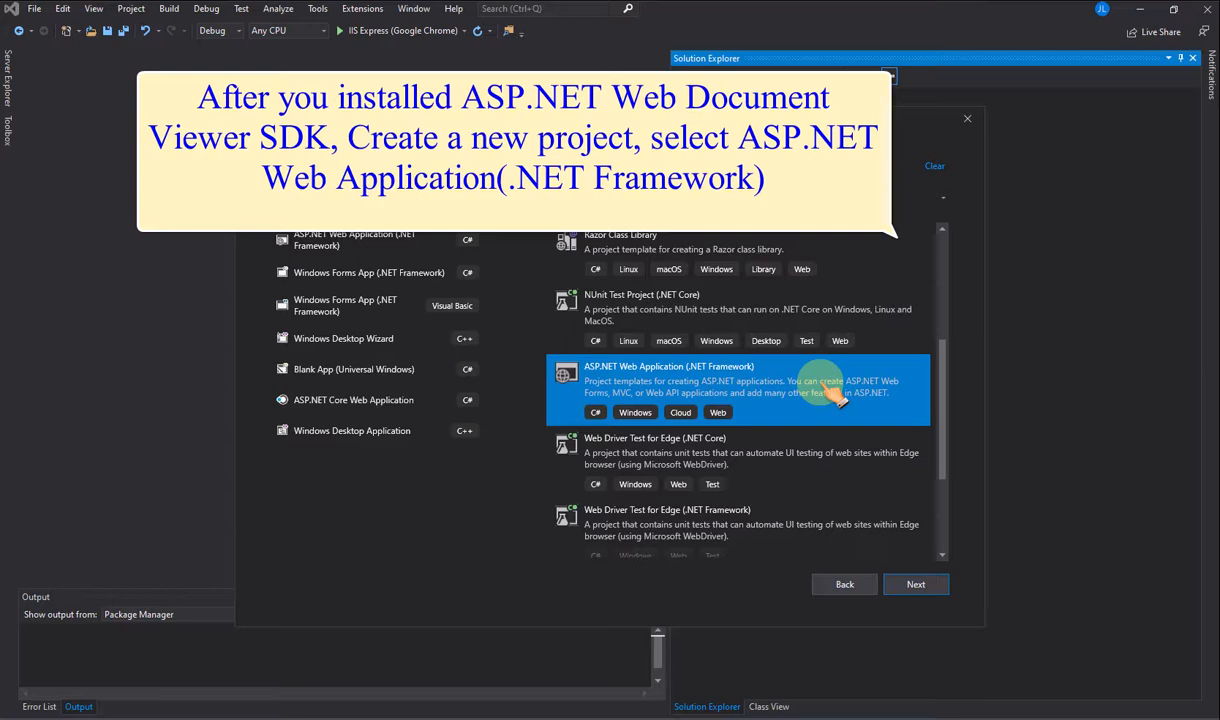
# Step: Proceed with the ASP.NET Web Application (.NET Framework) template to the configuration step
pyautogui.click(916, 584)
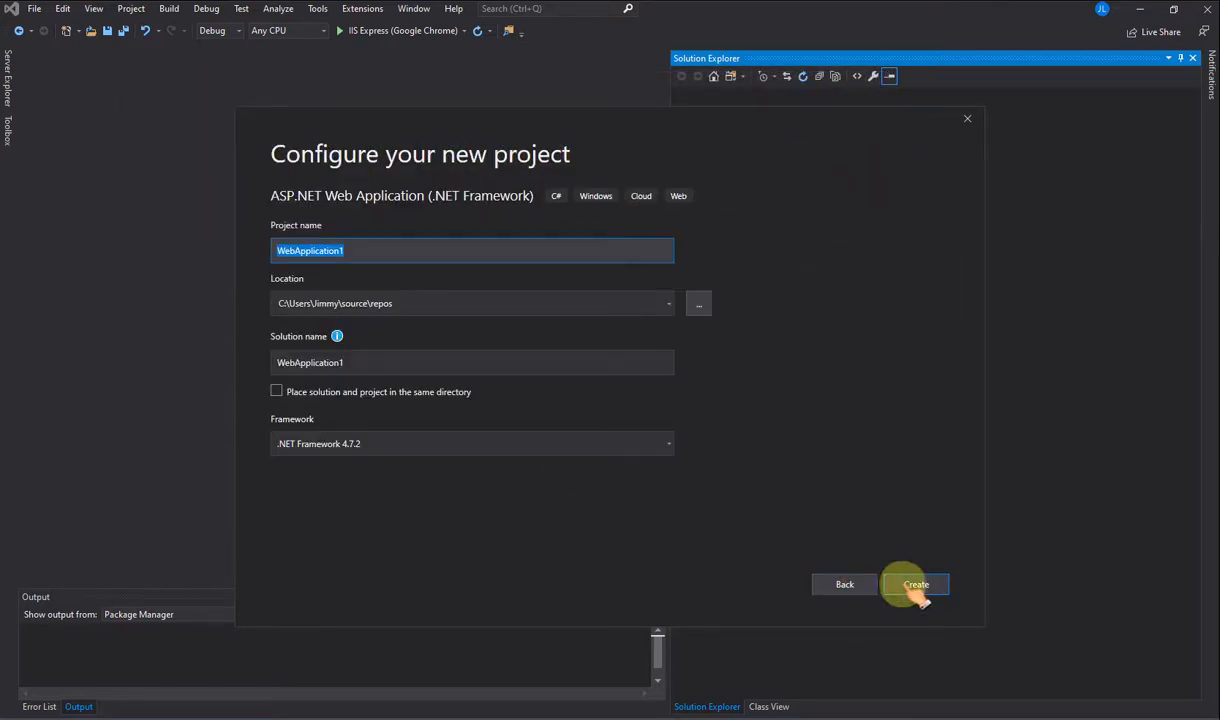
# Step: Create WebApplication1 from the Empty template with Web Forms references included
pyautogui.click(916, 584)
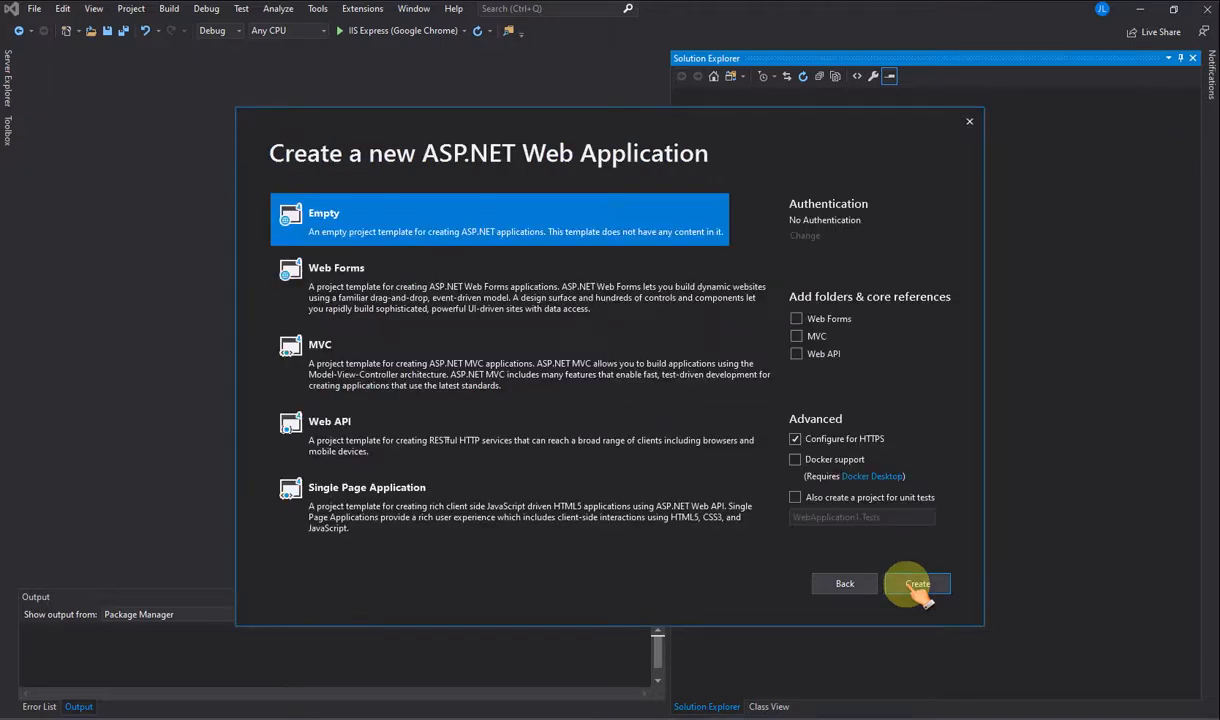
pyautogui.click(796, 318)
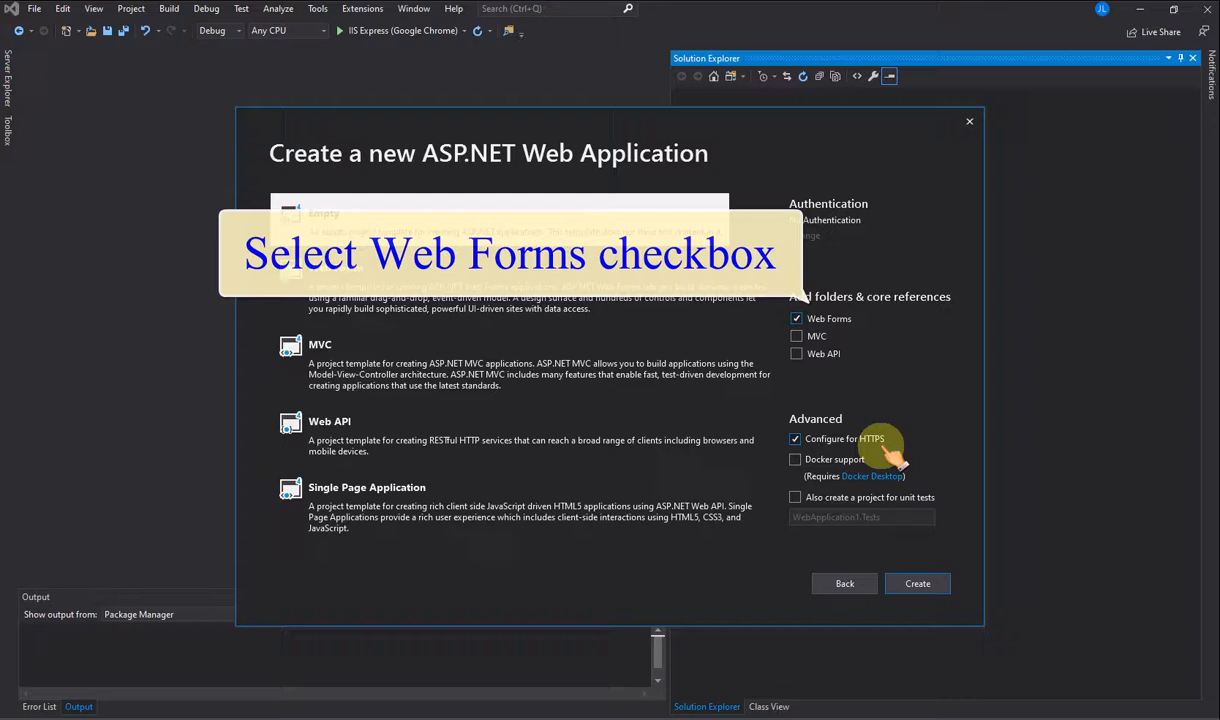
pyautogui.click(916, 584)
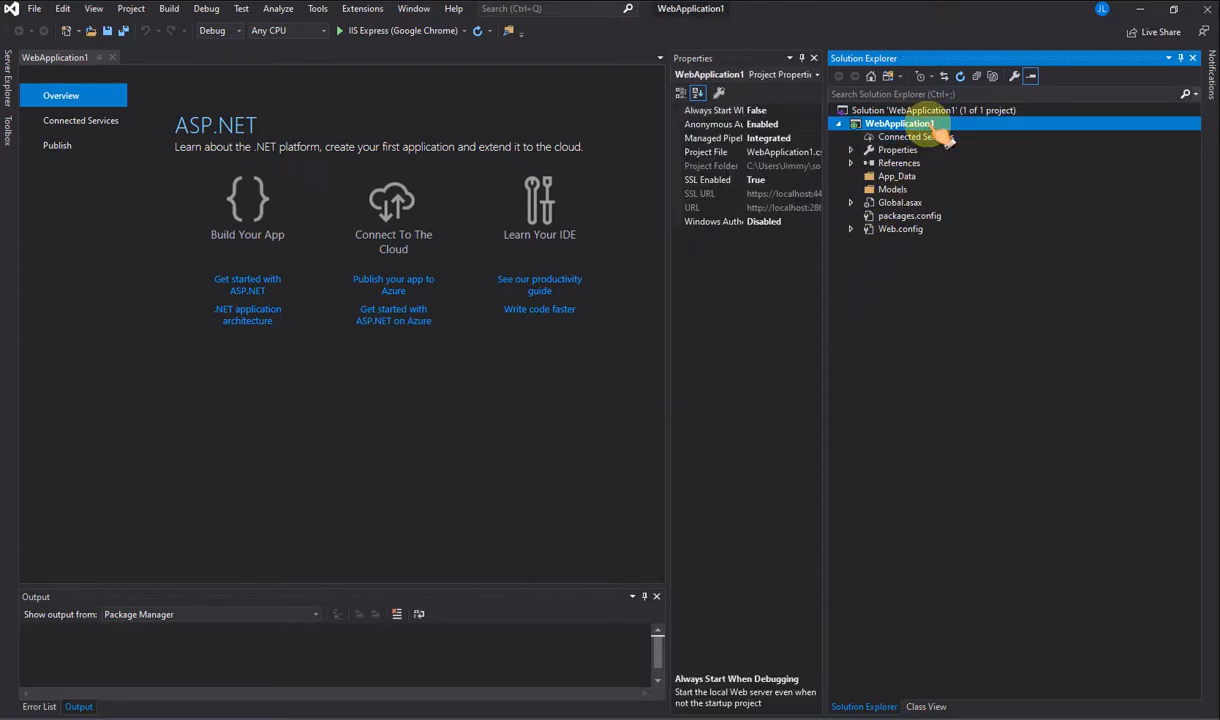
# Step: Add a new Web Form item named default.aspx to the WebApplication1 project
pyautogui.rightClick(900, 124)
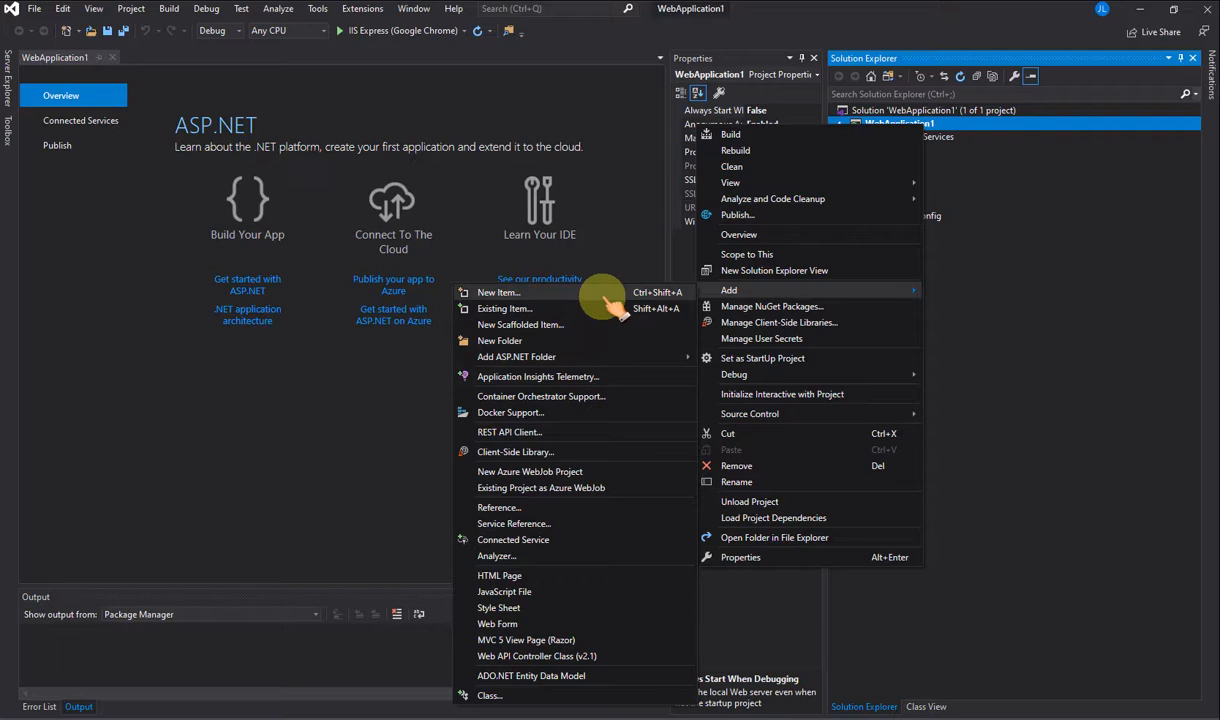
pyautogui.click(498, 292)
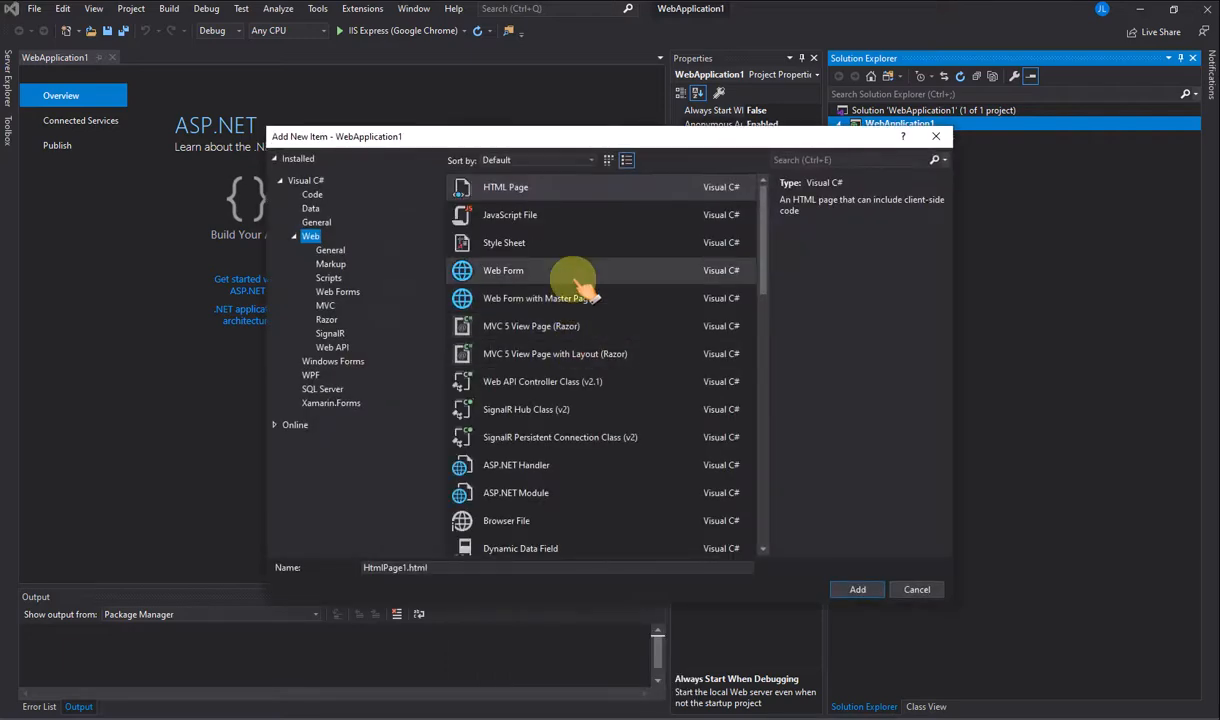
pyautogui.click(504, 270)
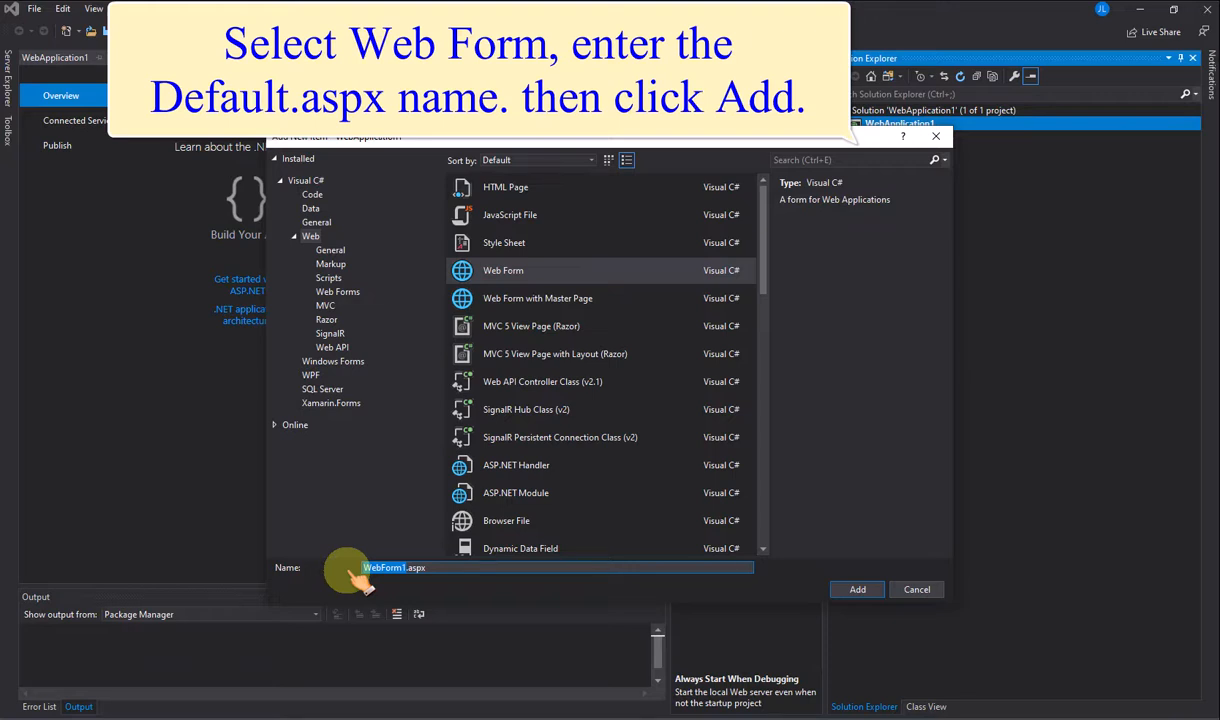
pyautogui.write('default.aspx')
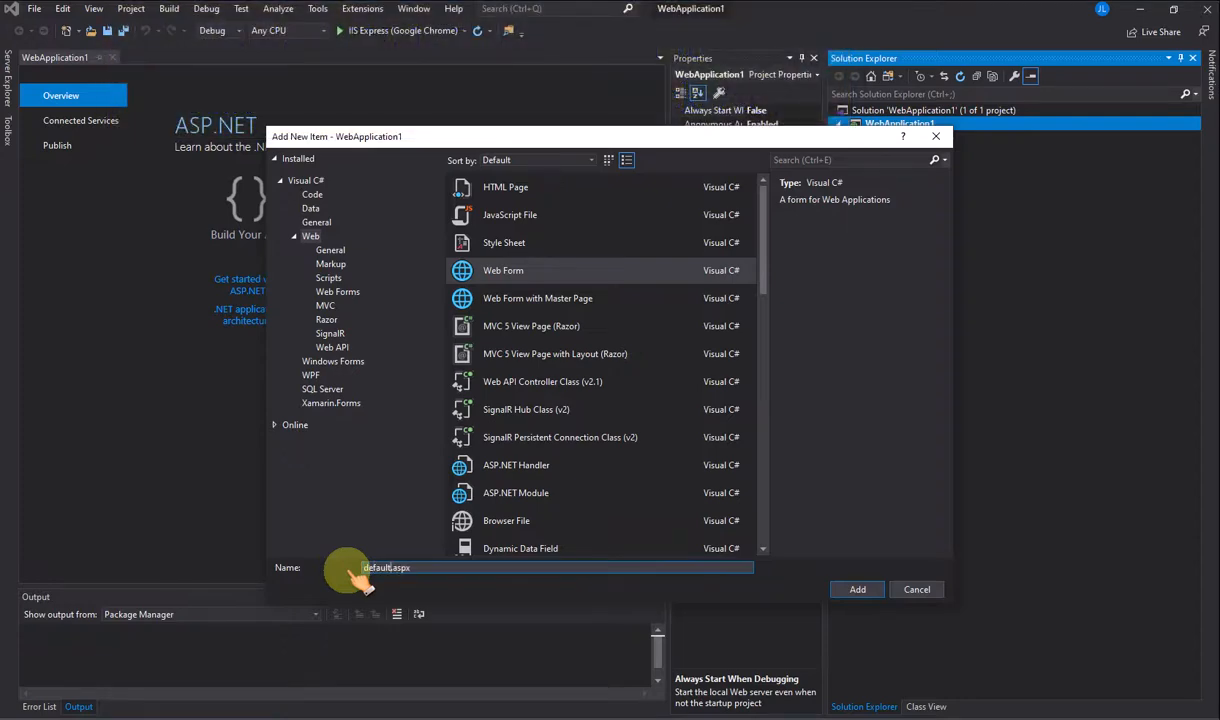
pyautogui.click(856, 588)
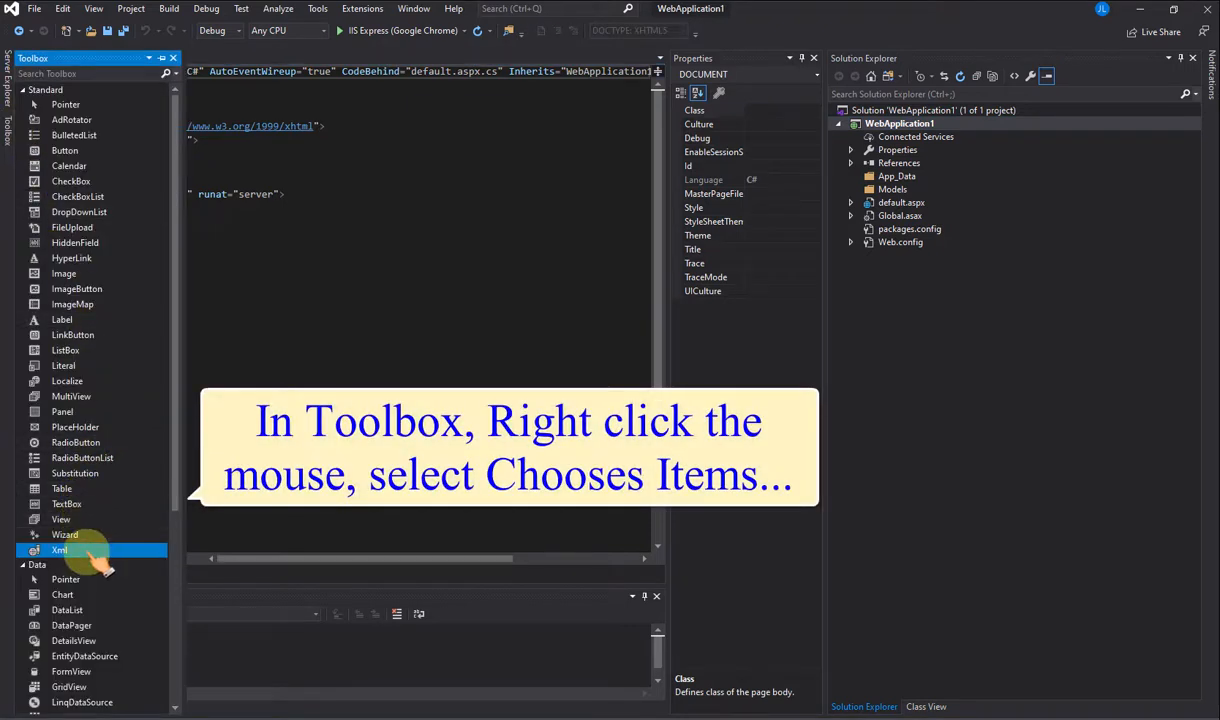
# Step: Load WebDocViewerControl.dll into the Toolbox and add its WebDocumentViewer control
pyautogui.rightClick(84, 550)
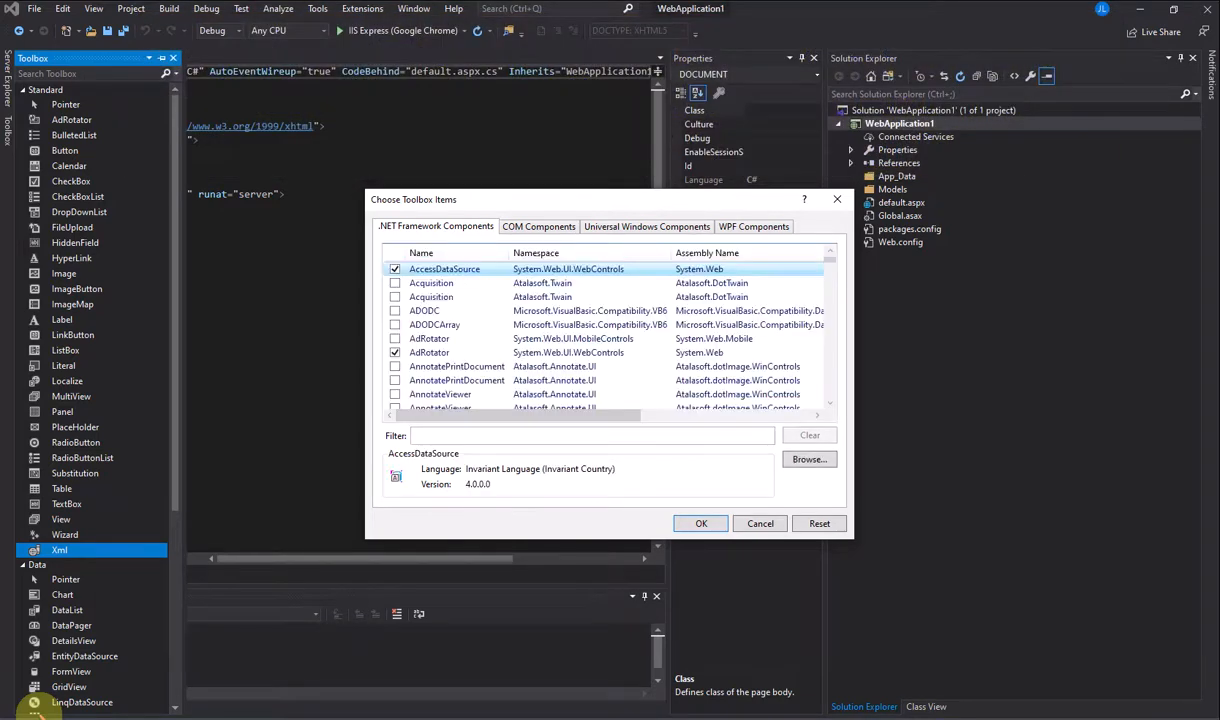
pyautogui.click(808, 458)
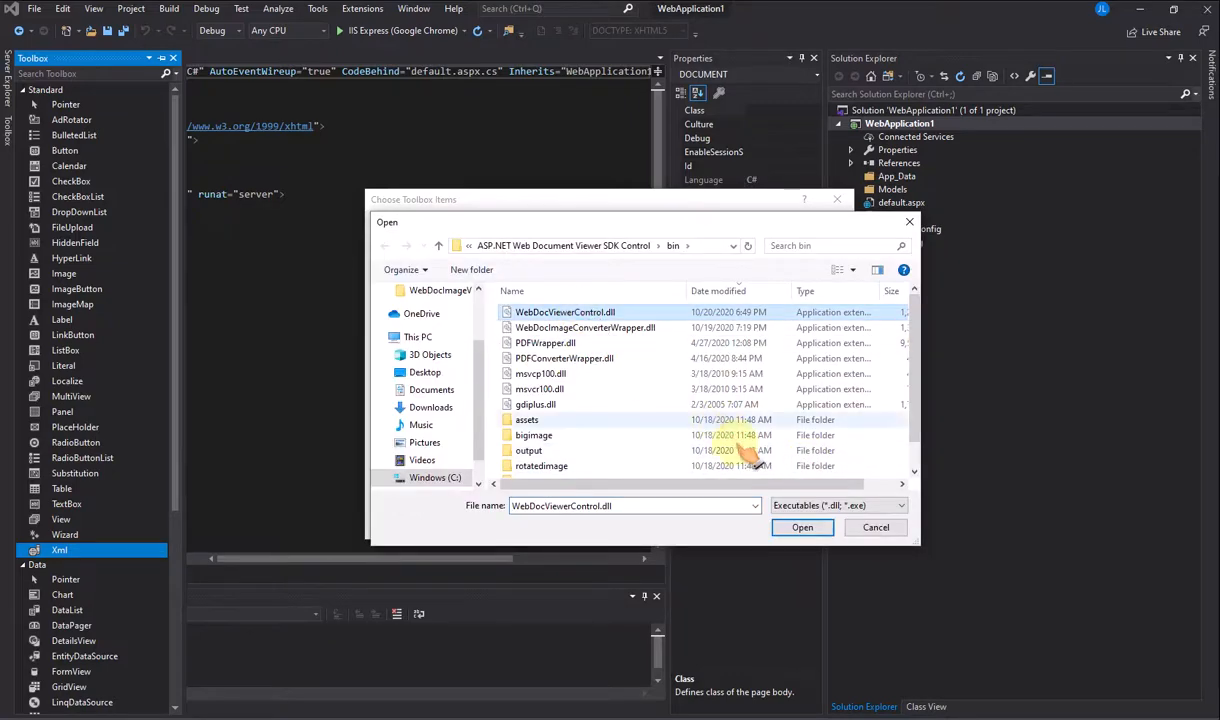
pyautogui.click(802, 528)
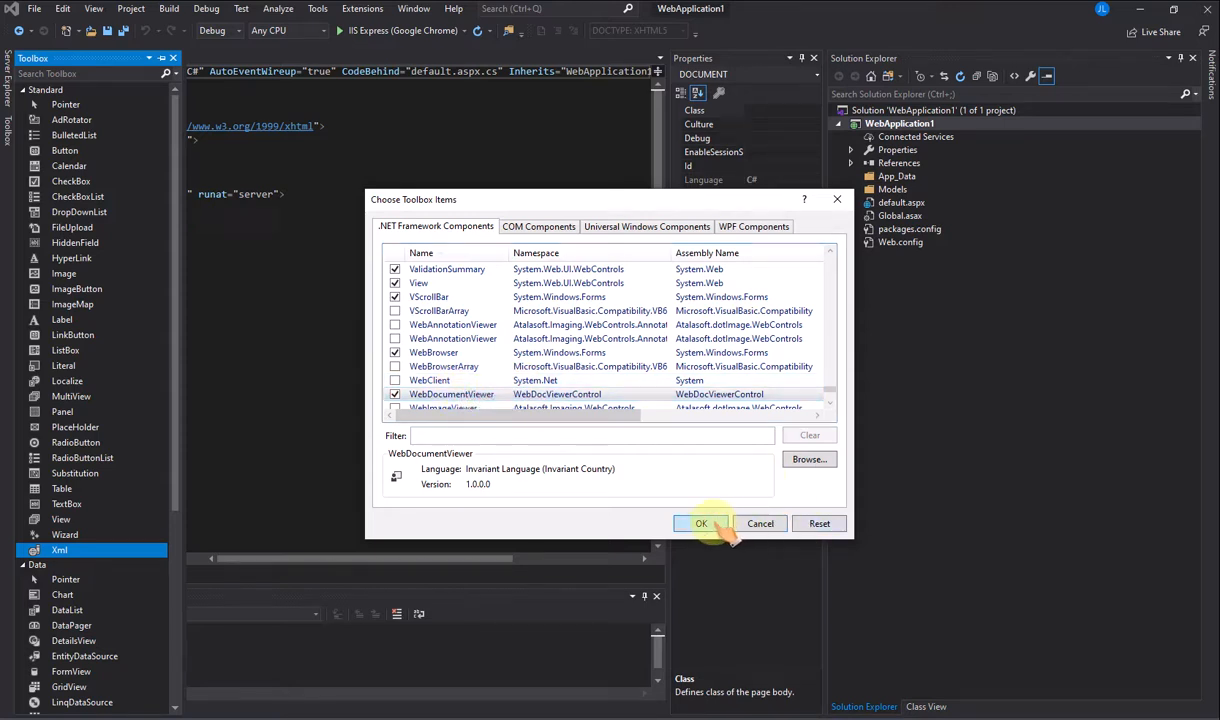
pyautogui.click(700, 524)
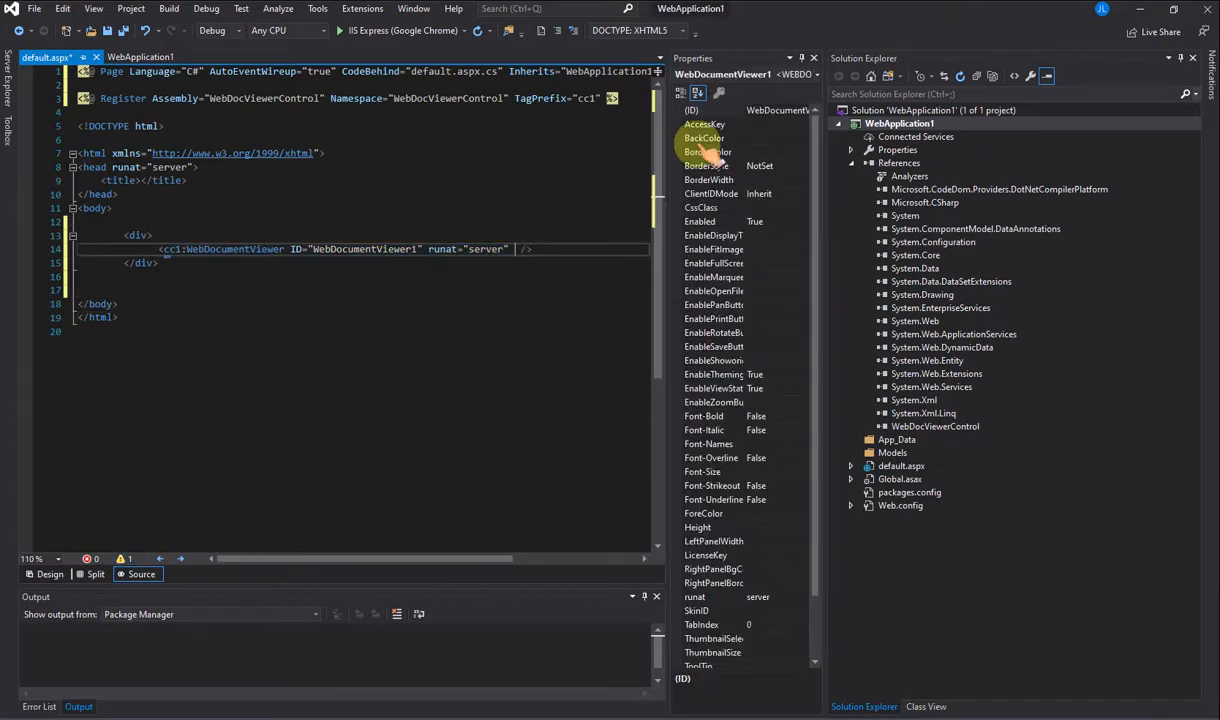
# Step: Give the WebDocumentViewer tag a Width="1280" attribute
pyautogui.write('Width="')
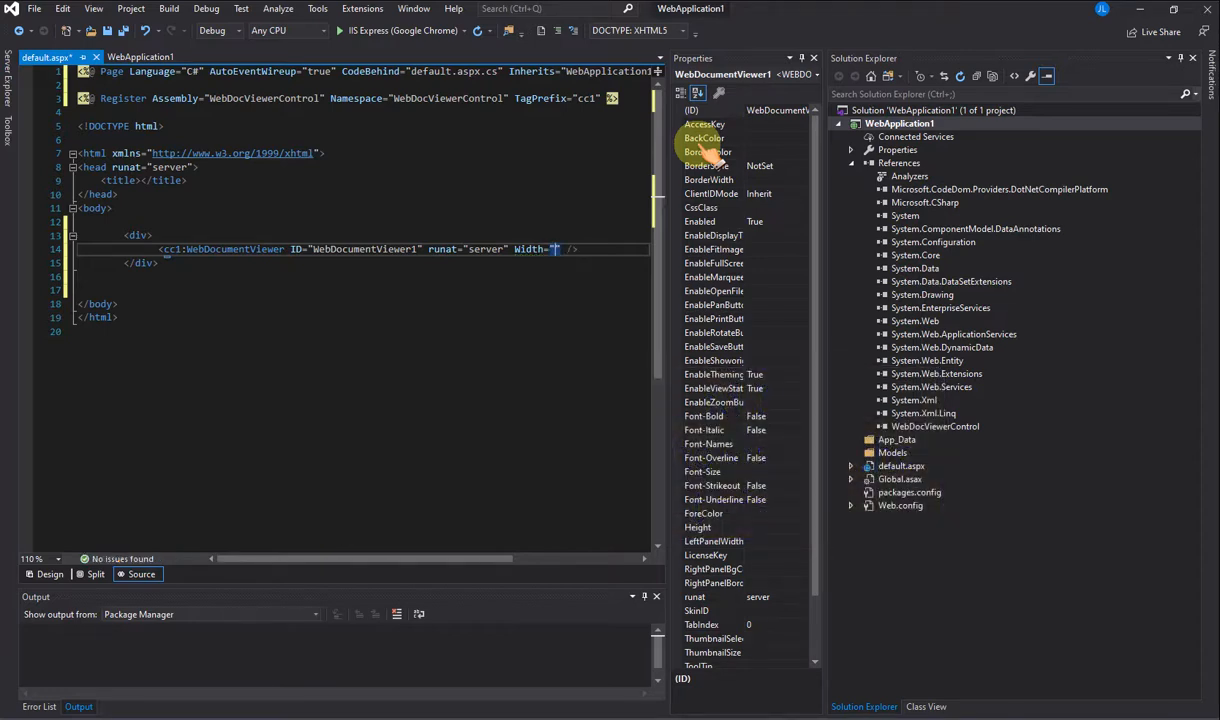
pyautogui.write('1280')
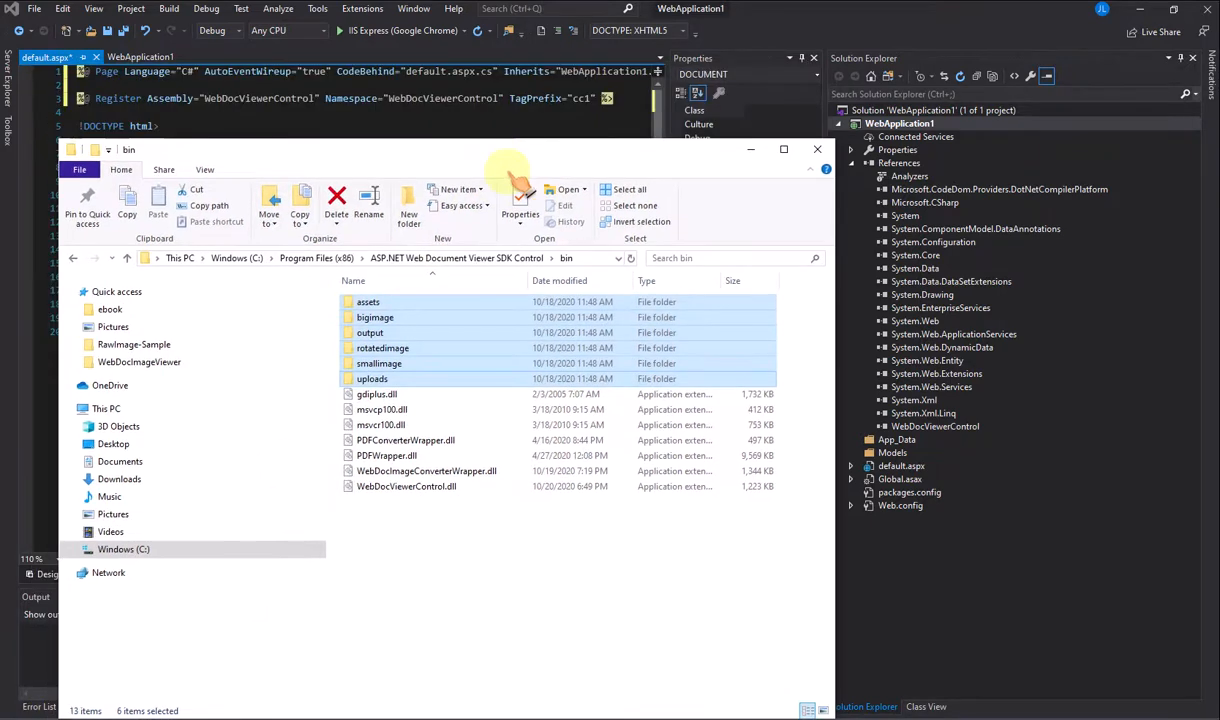
# Step: Copy the viewer's six resource folders from the SDK bin and paste them into WebApplication1
pyautogui.rightClick(368, 300)
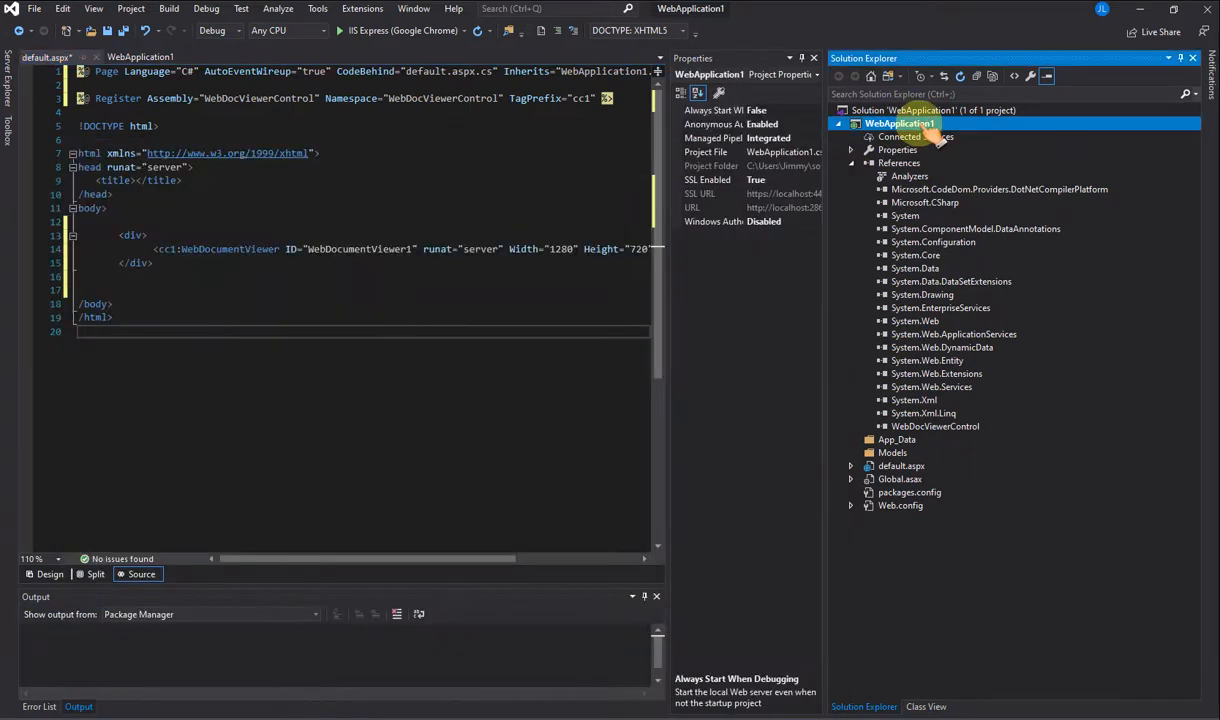
pyautogui.rightClick(900, 124)
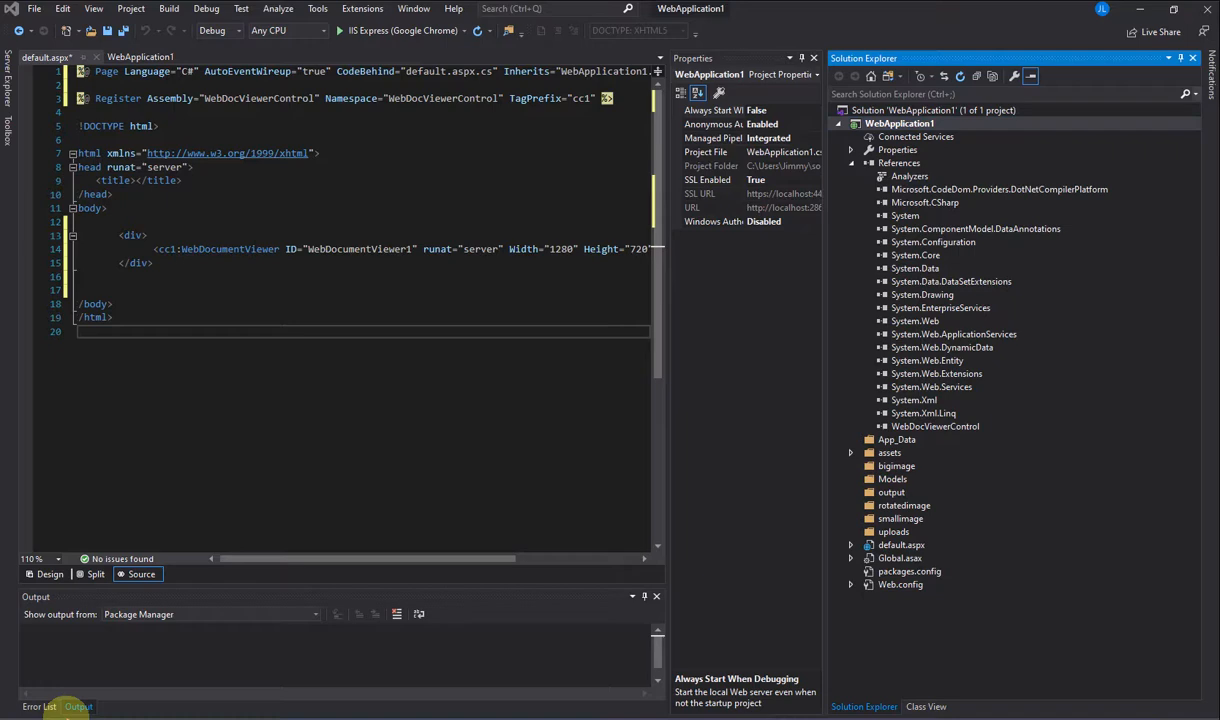
# Step: Add the four WebDocViewer HTTP handlers to Web.config and run the app in Chrome
pyautogui.click(900, 584)
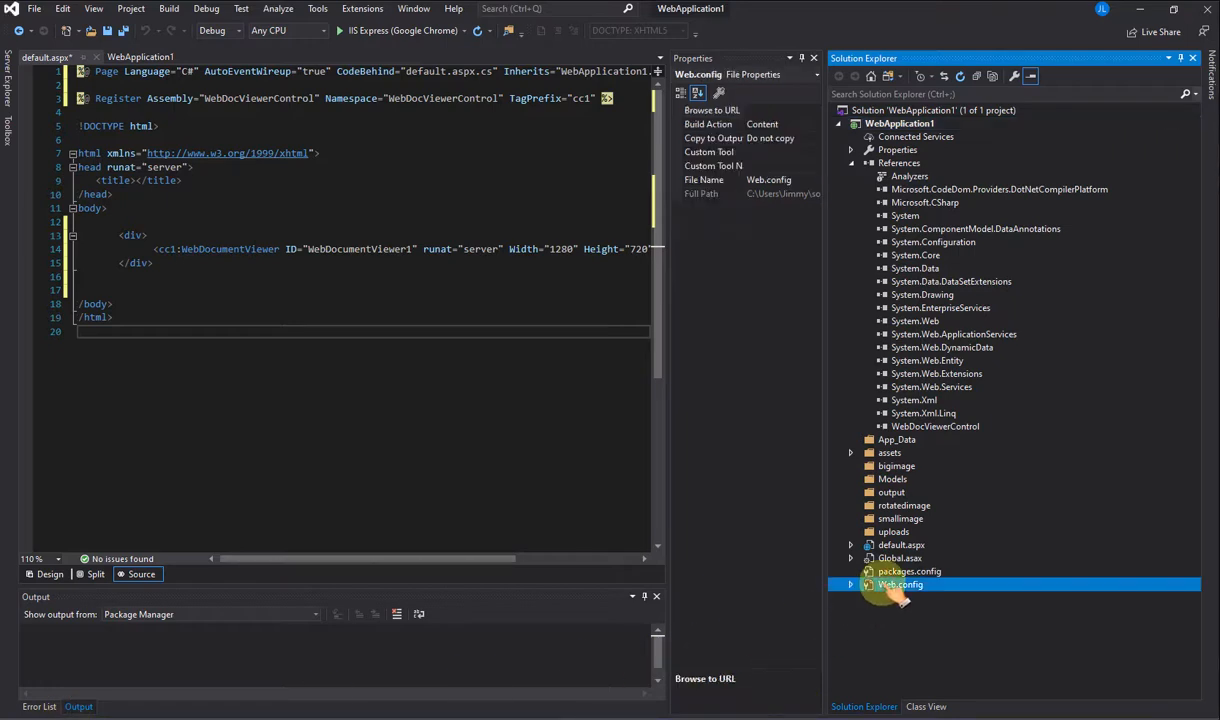
pyautogui.doubleClick(896, 584)
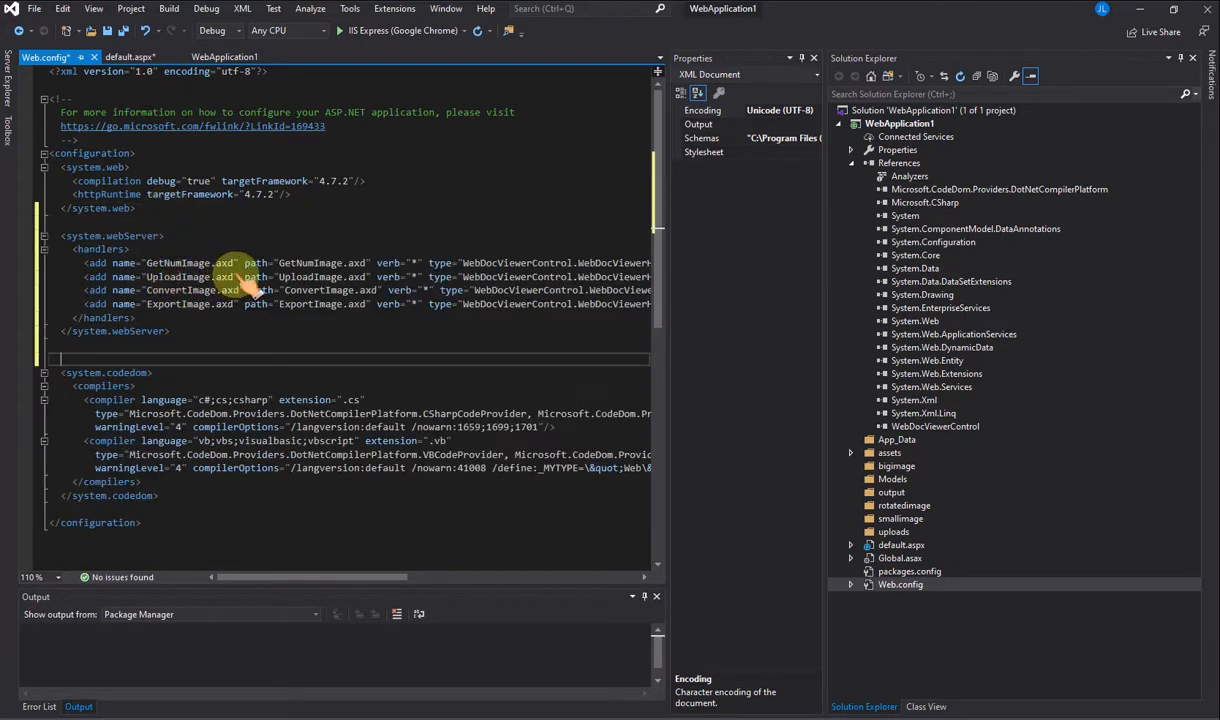
pyautogui.moveTo(790, 270)
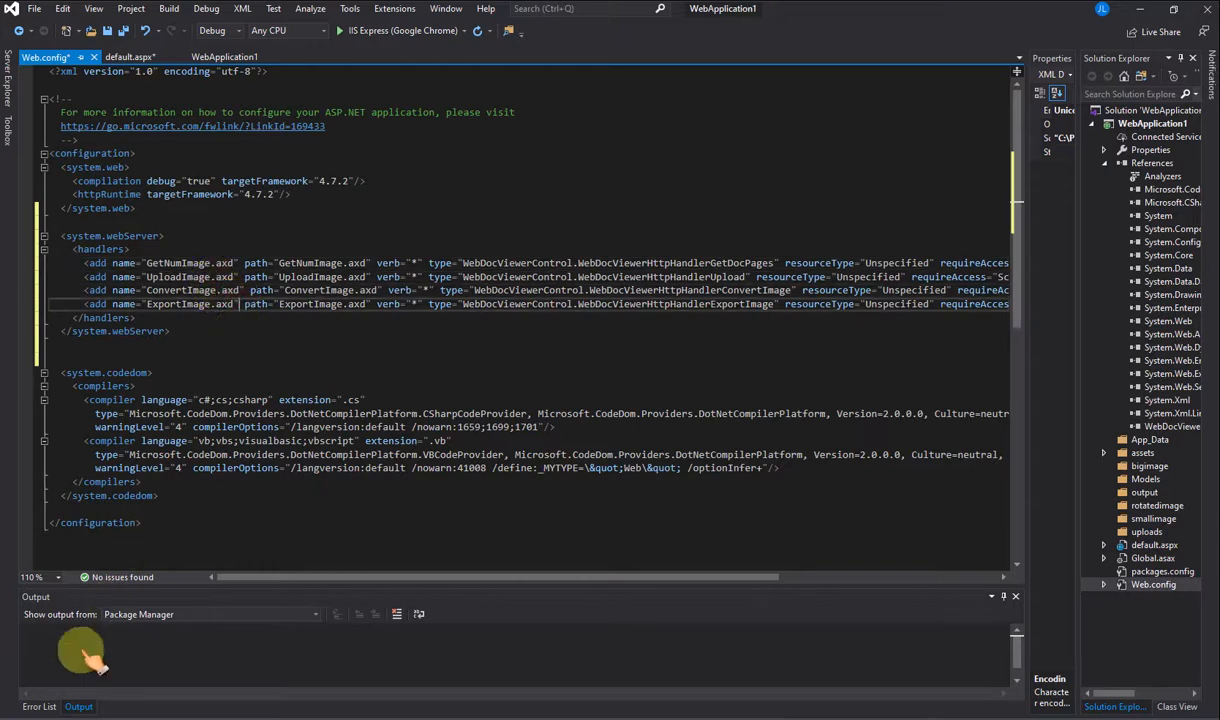
pyautogui.click(340, 30)
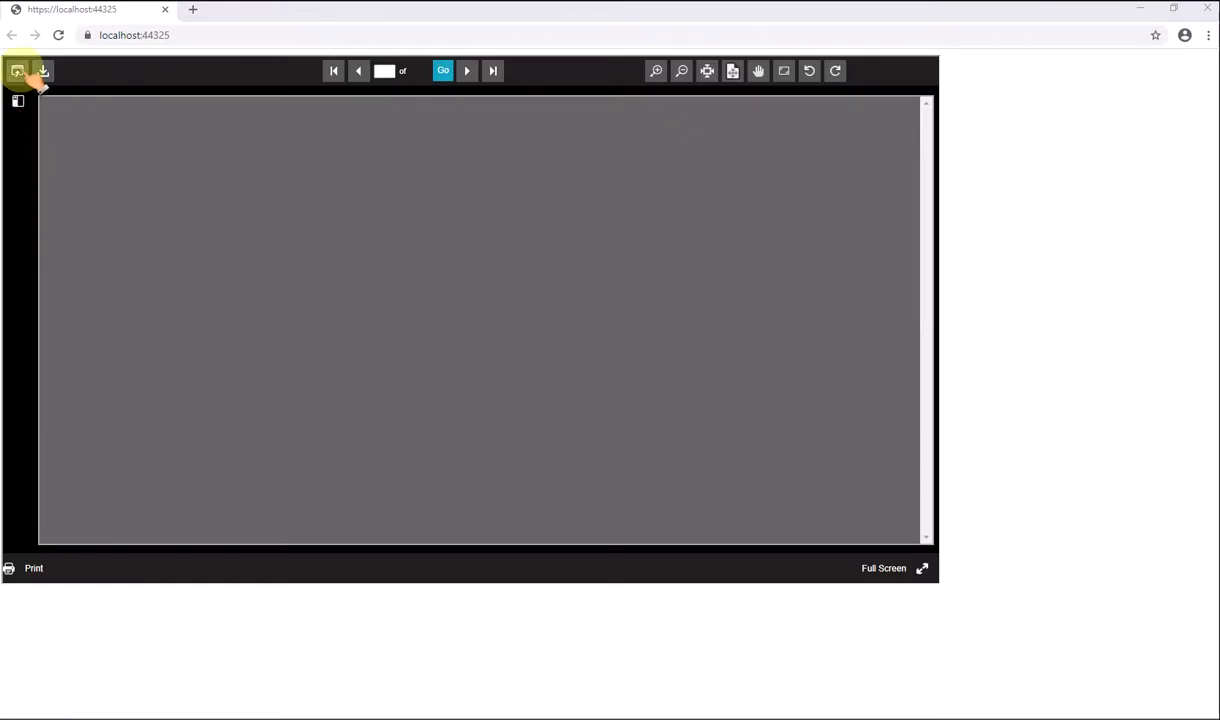
# Step: Load Warranty.pdf in the viewer, show the thumbnails sidebar and jump to page 2
pyautogui.click(14, 72)
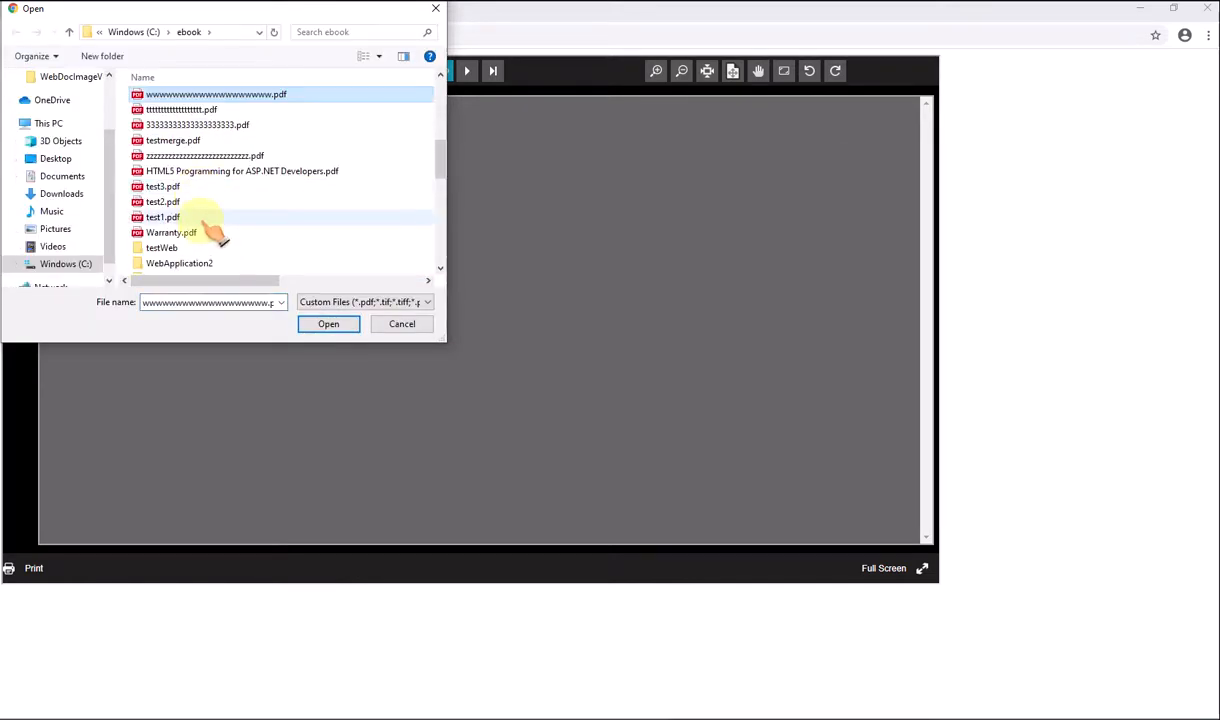
pyautogui.click(328, 324)
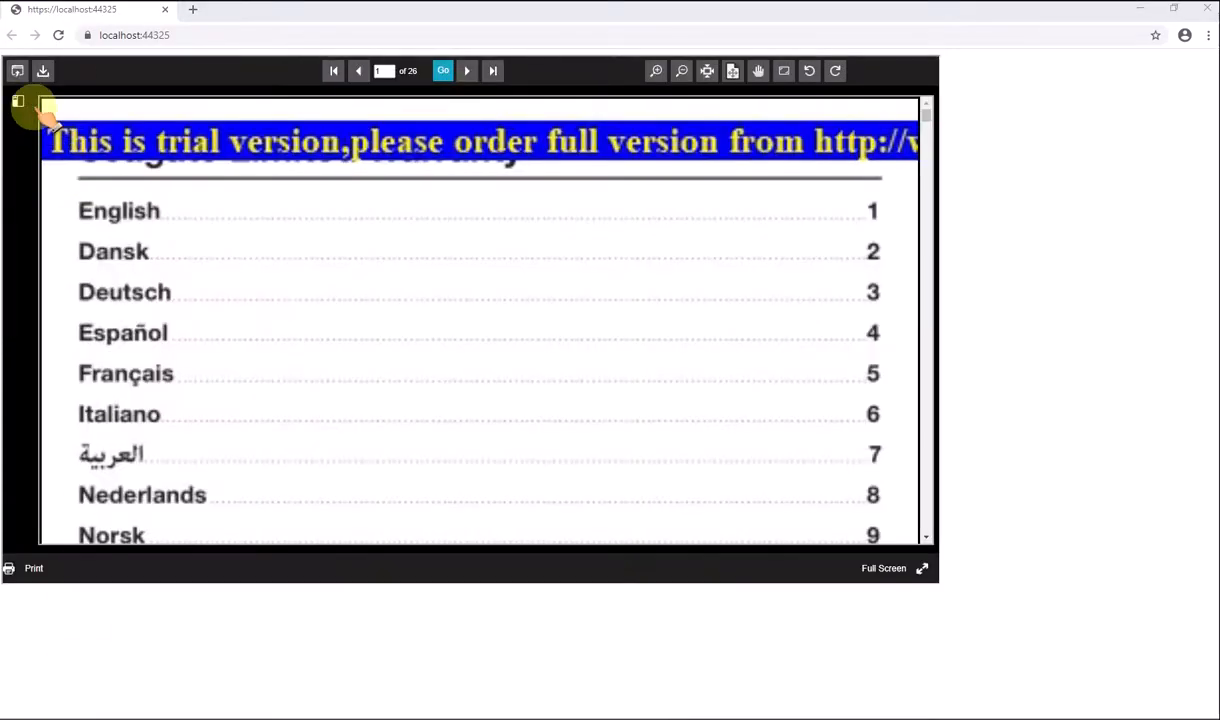
pyautogui.click(18, 100)
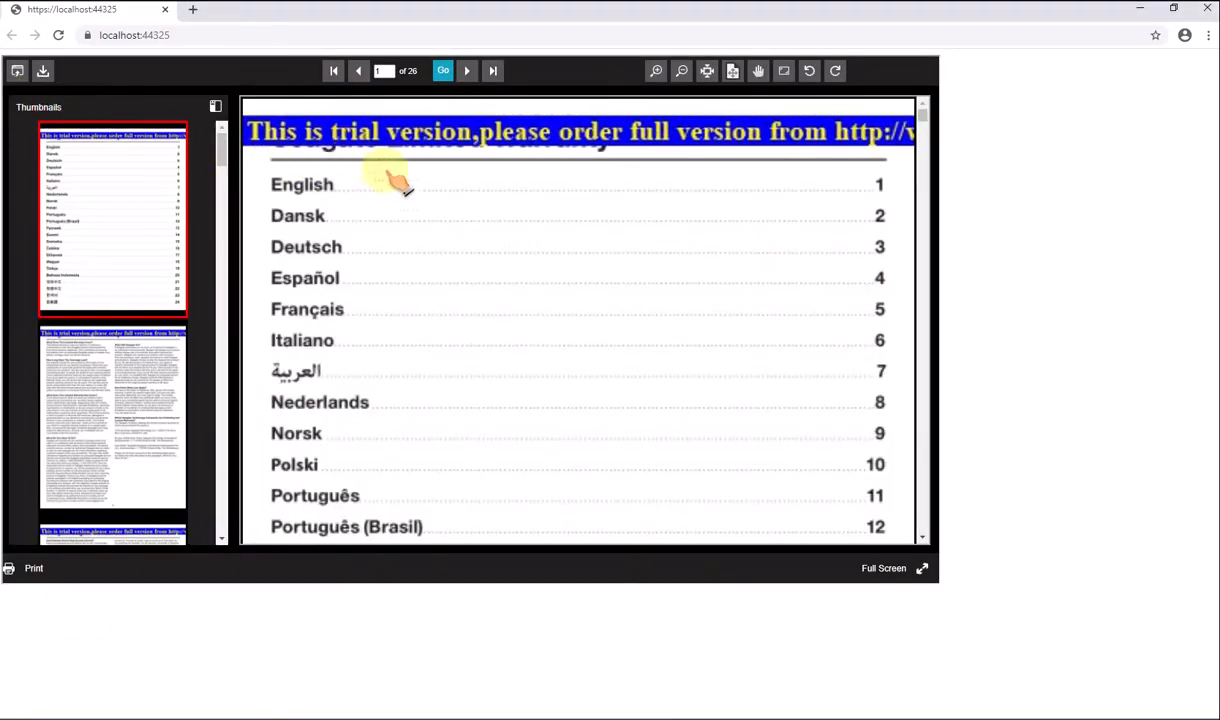
pyautogui.moveTo(228, 156)
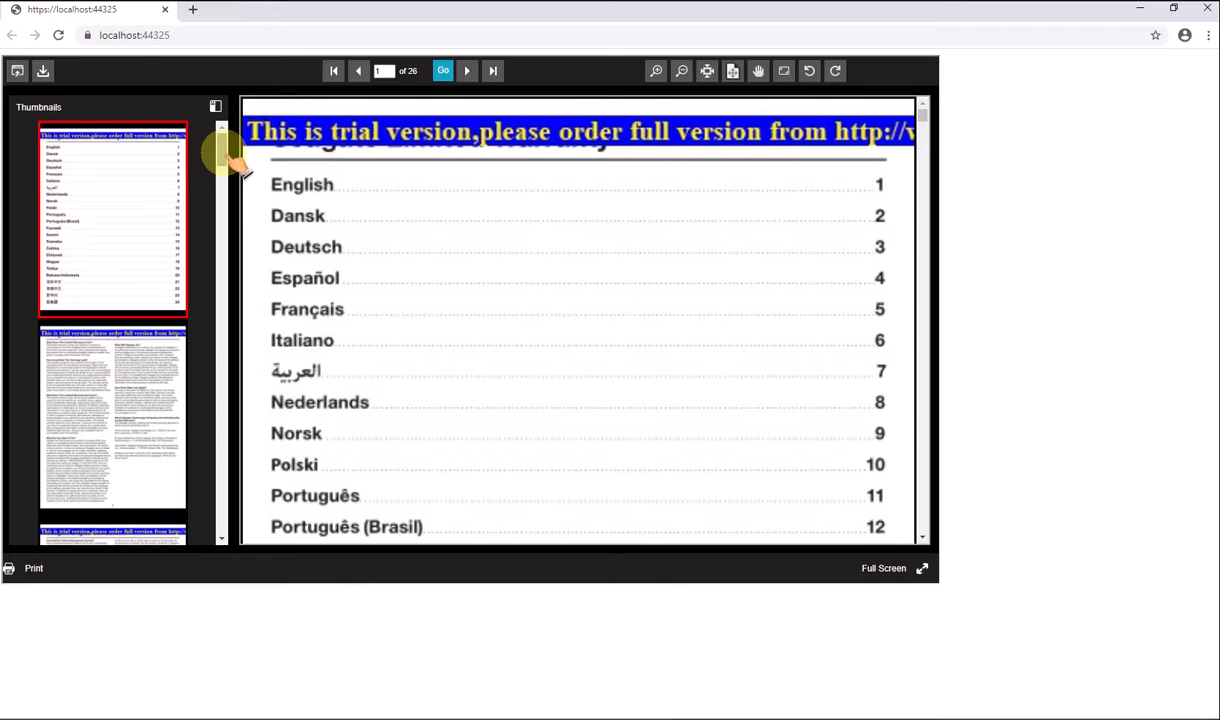
pyautogui.moveTo(184, 224)
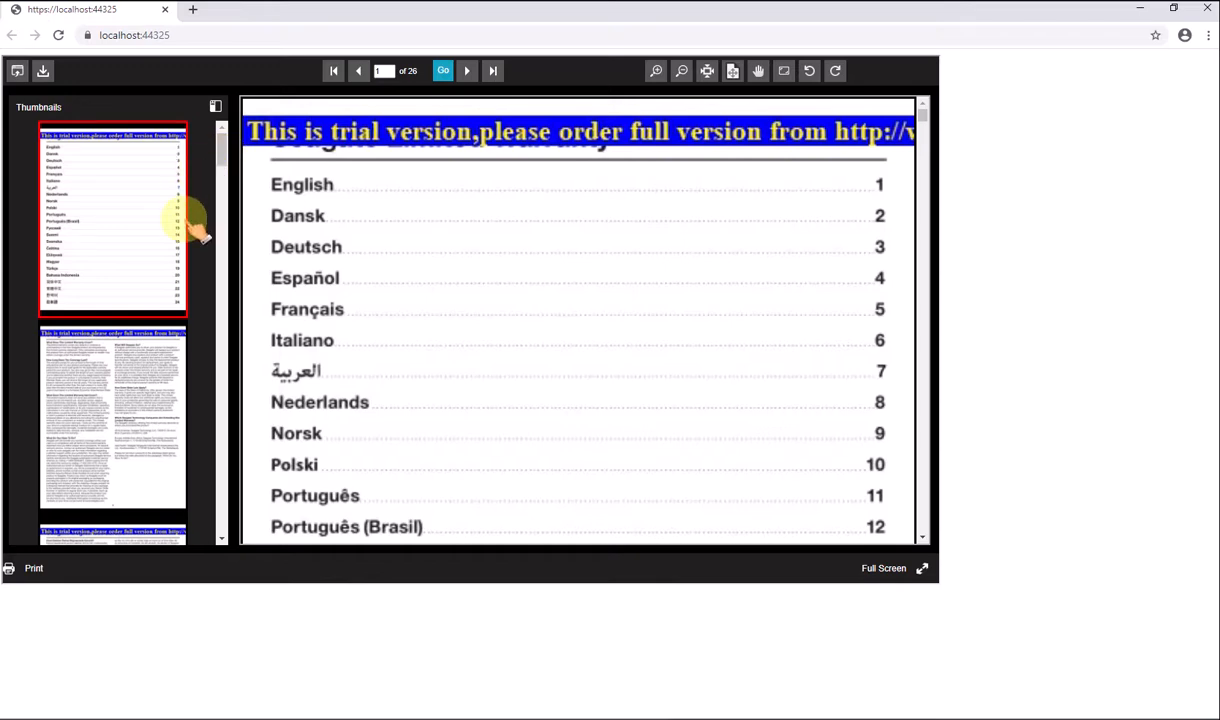
pyautogui.click(112, 436)
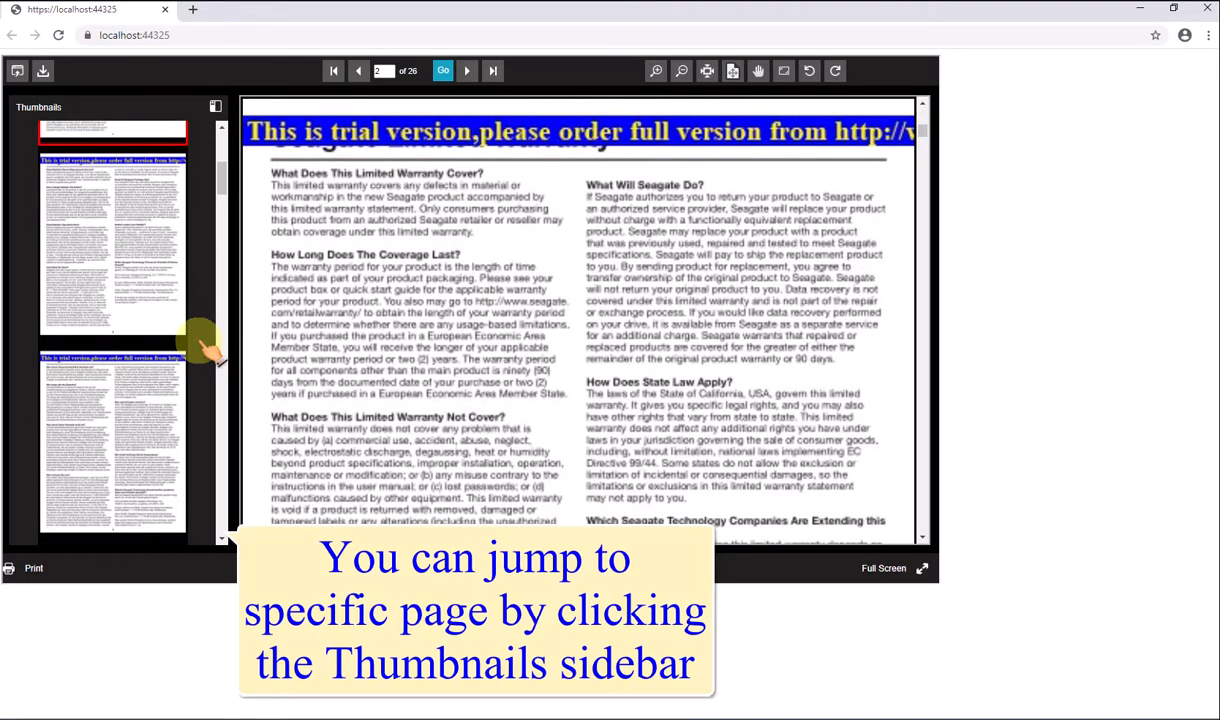
# Step: Jump to the Danish warranty page, zoom out to several pages, then zoom back in
pyautogui.click(112, 244)
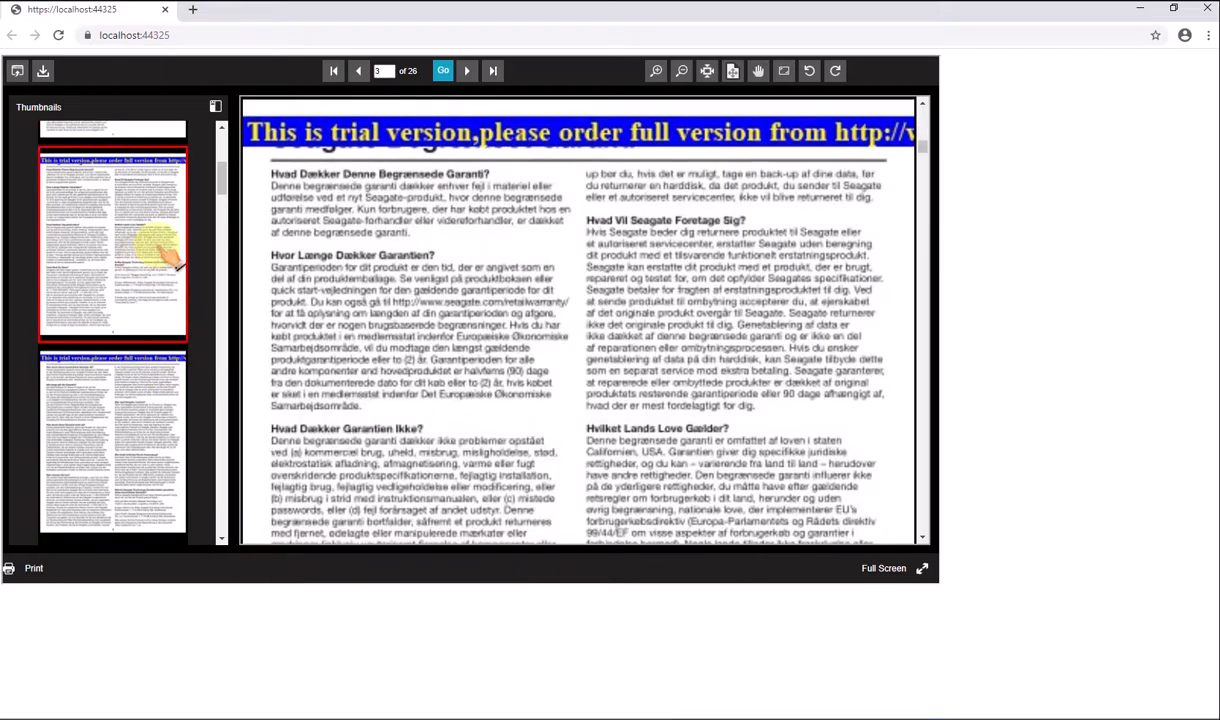
pyautogui.click(682, 72)
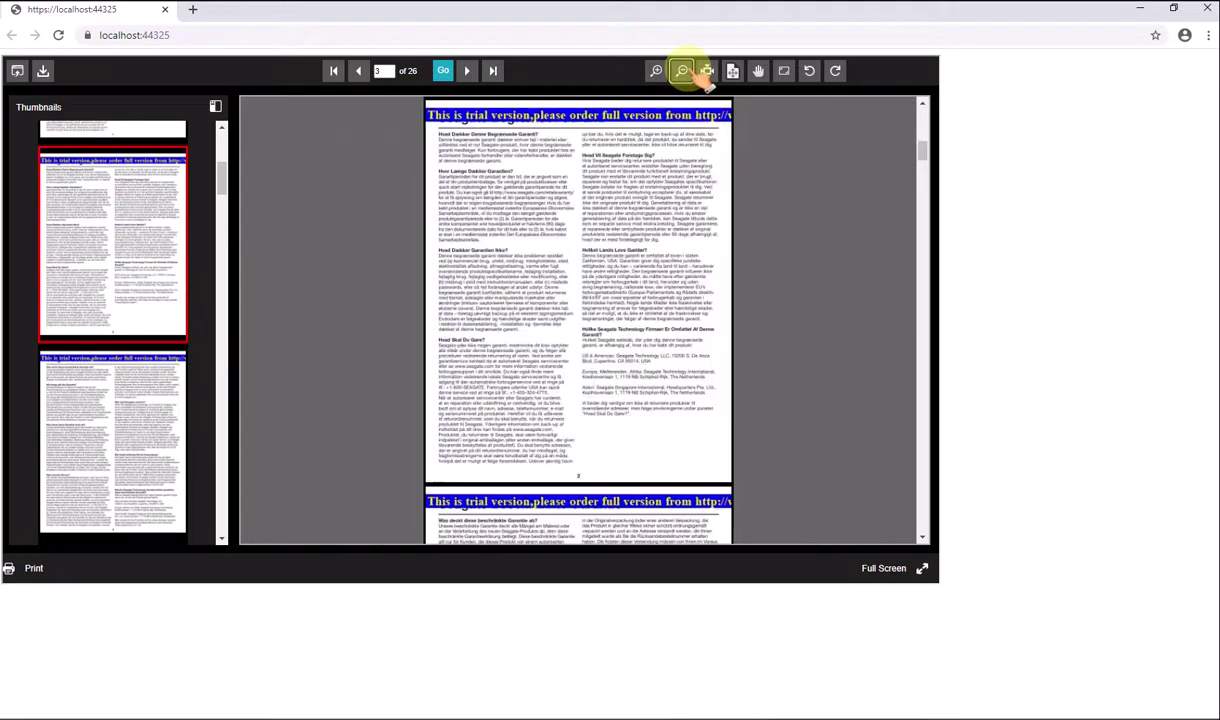
pyautogui.click(680, 72)
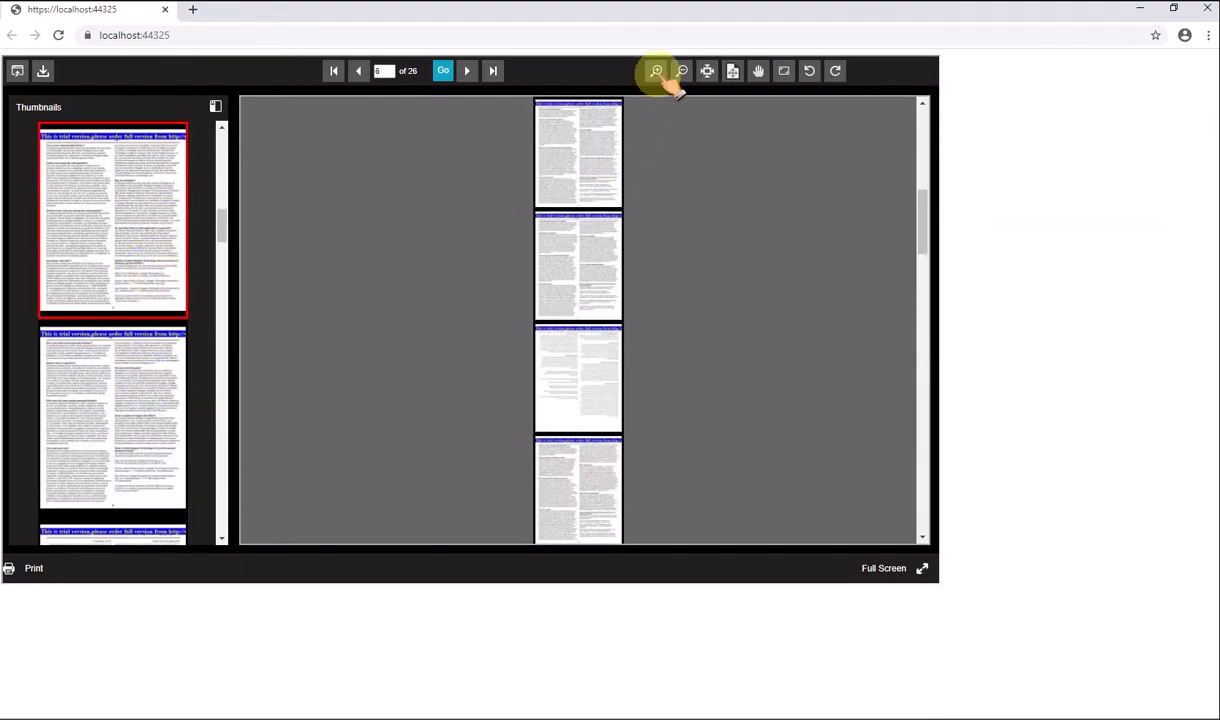
pyautogui.click(656, 70)
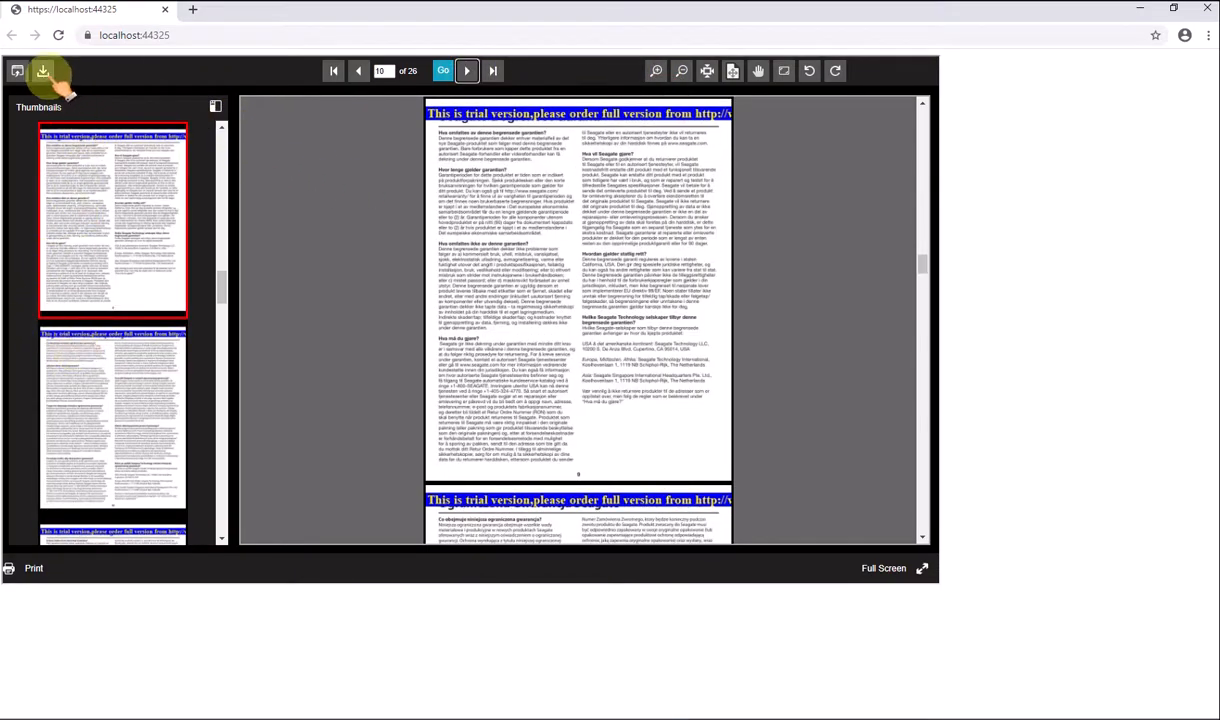
# Step: Save all pages of the warranty as a downloaded PDF
pyautogui.click(40, 72)
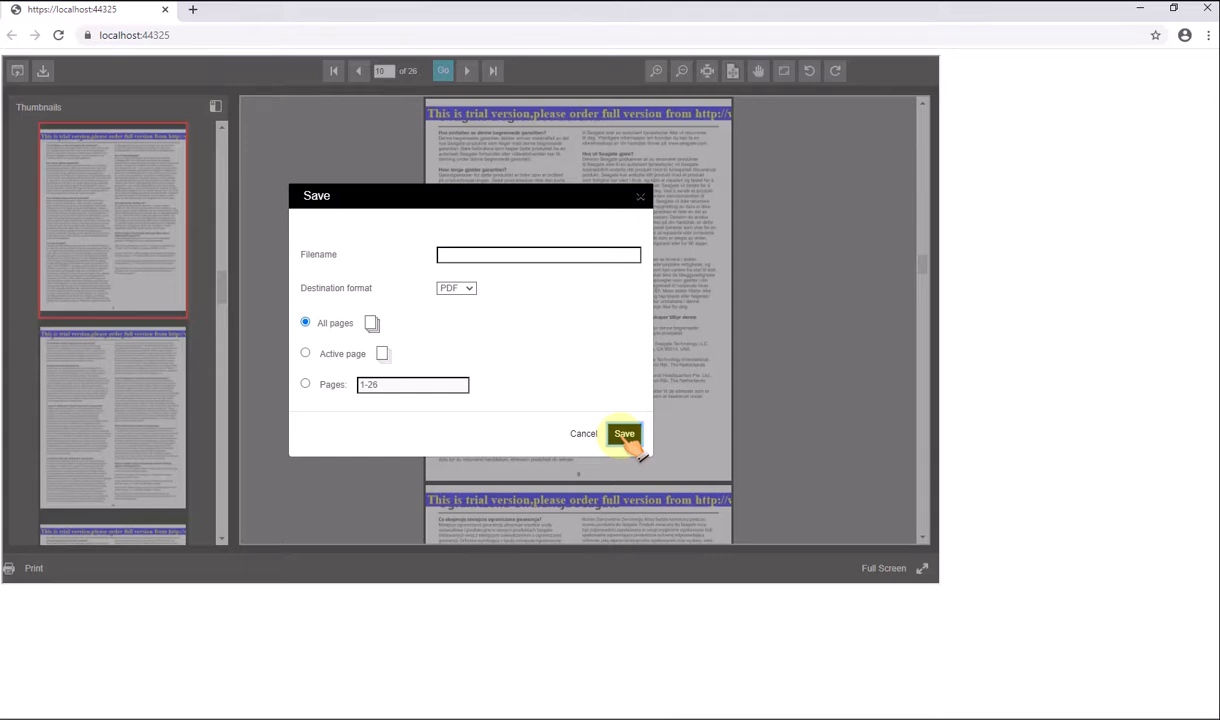
pyautogui.click(624, 432)
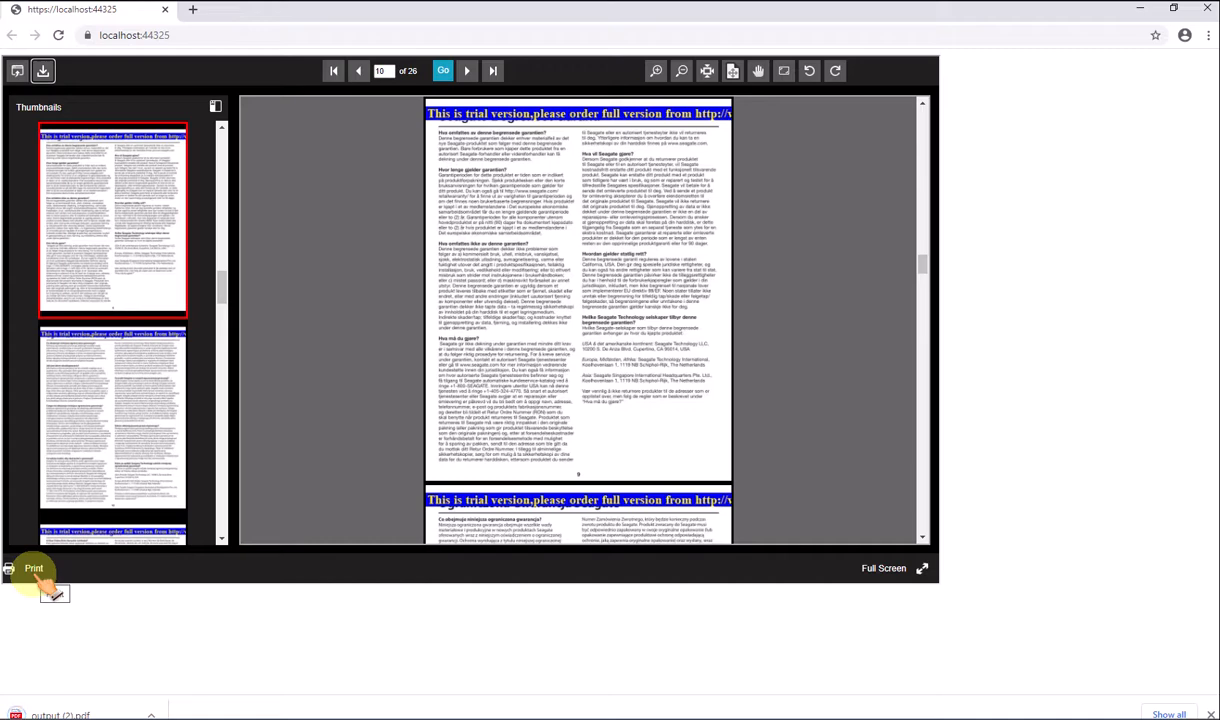
# Step: Print the document, sending all 26 pages through Chrome's print dialog
pyautogui.click(32, 568)
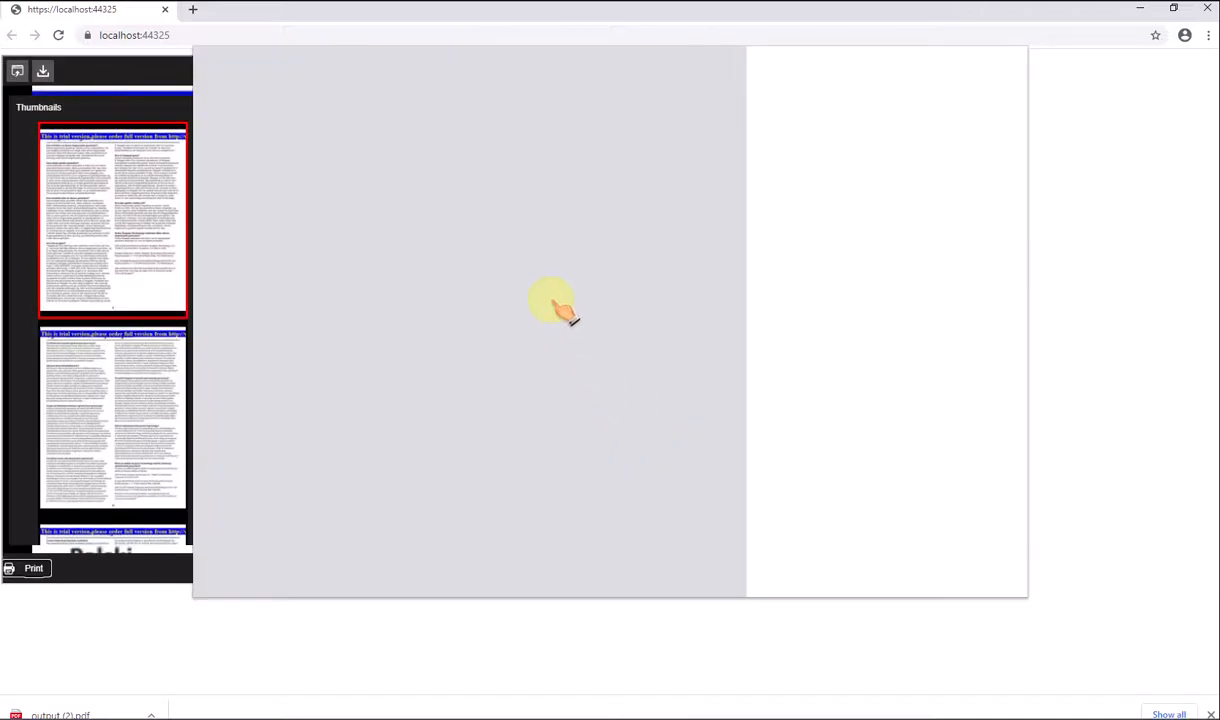
pyautogui.click(28, 568)
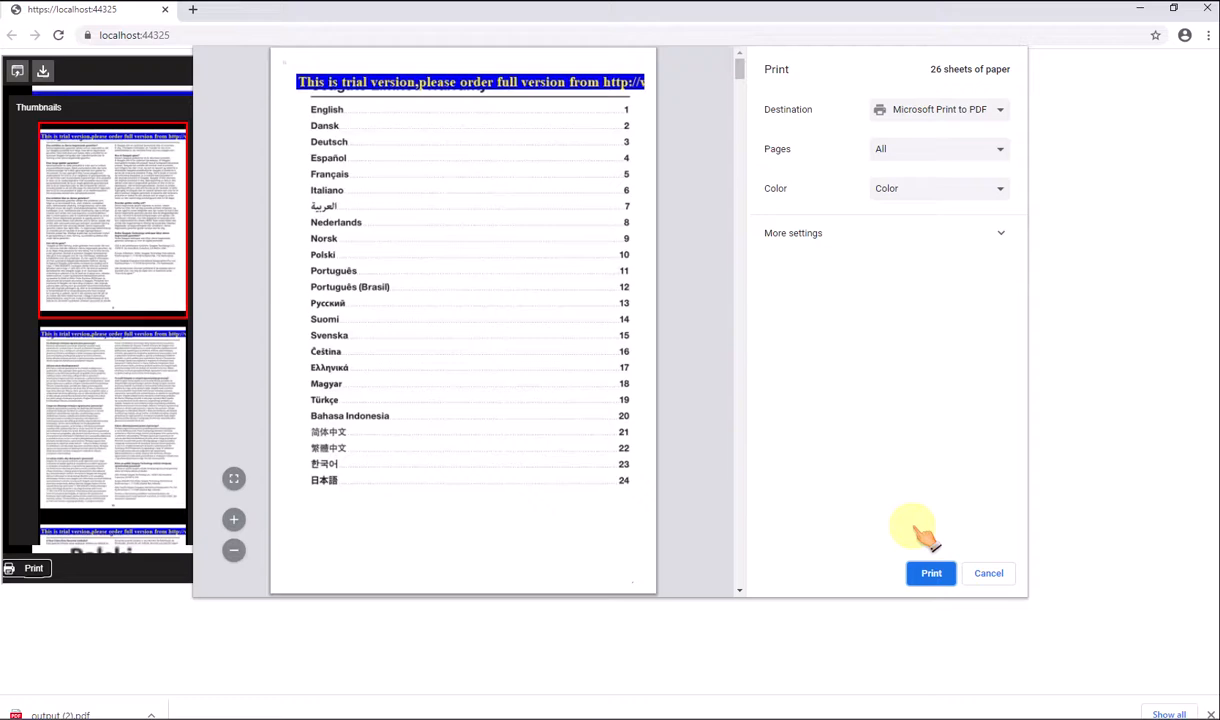
pyautogui.click(988, 572)
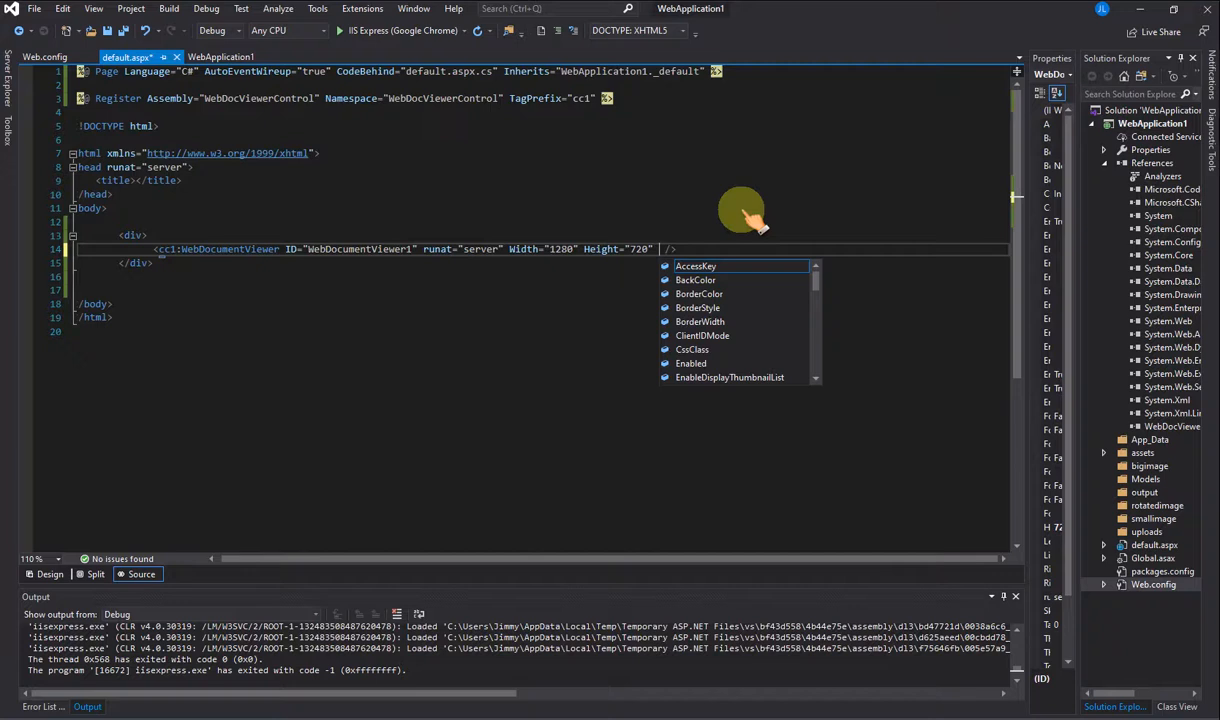
# Step: Add EnablePrintButton="false" and EnableSaveButton="false" to the WebDocumentViewer tag
pyautogui.write('e')
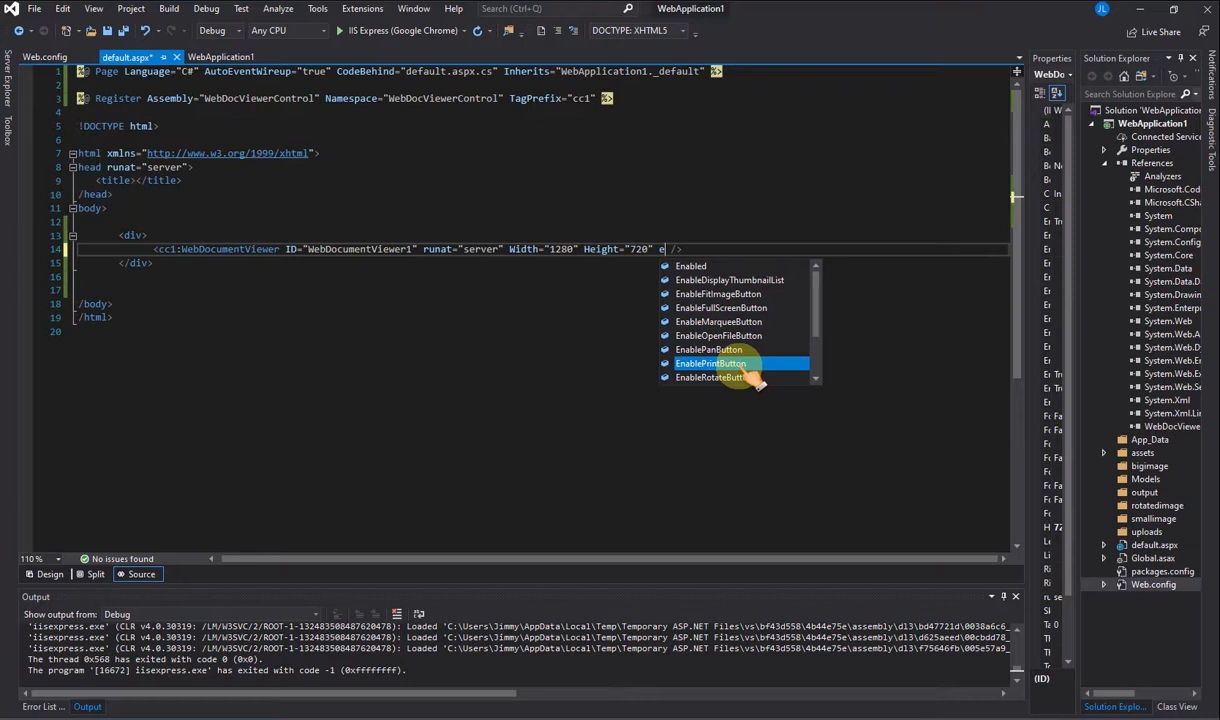
pyautogui.click(710, 364)
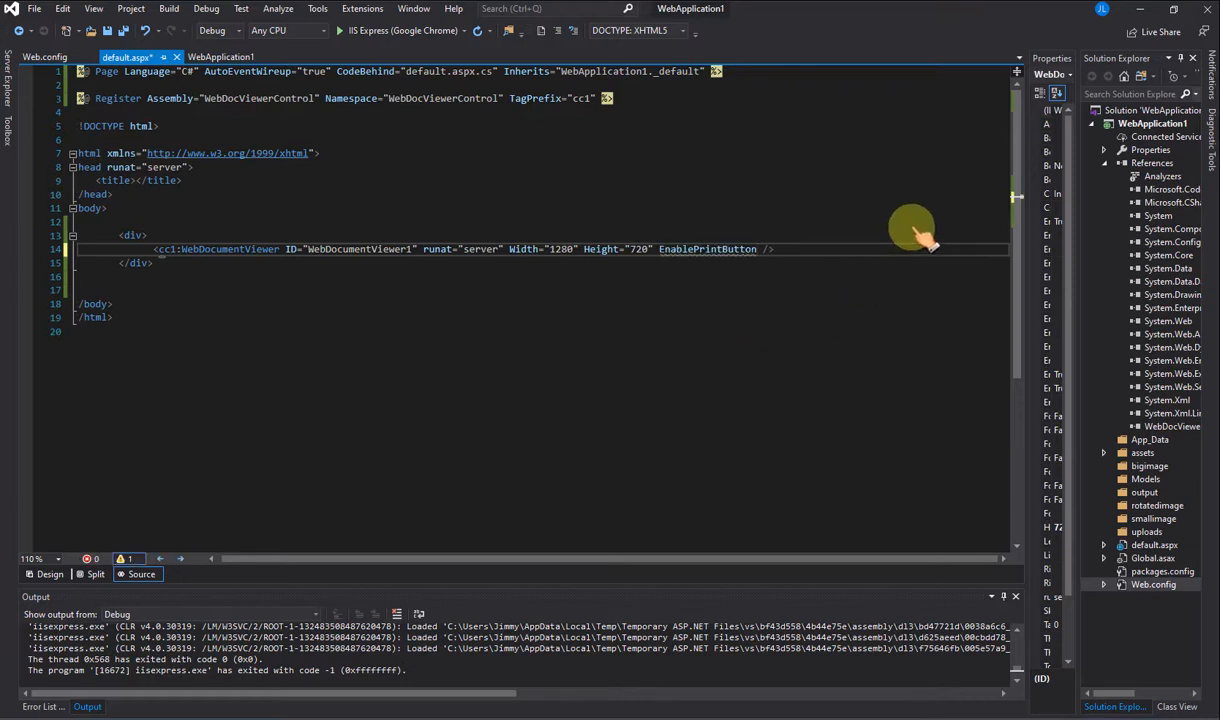
pyautogui.write('="false"')
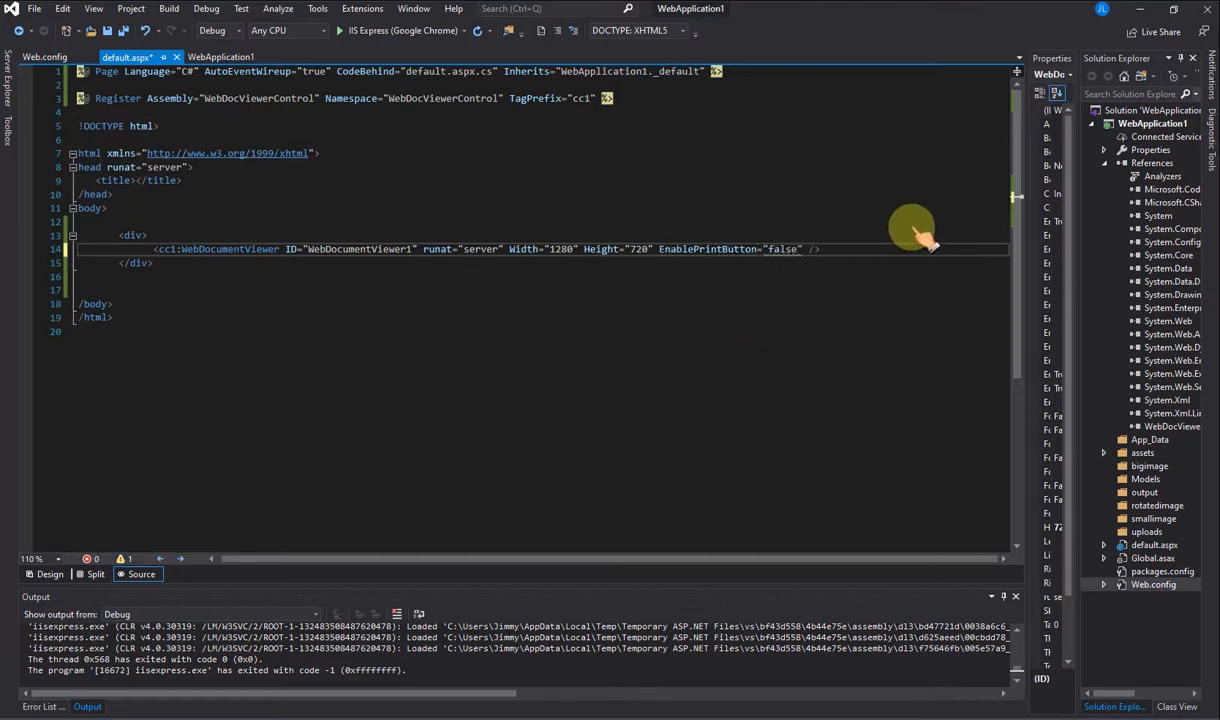
pyautogui.write('en')
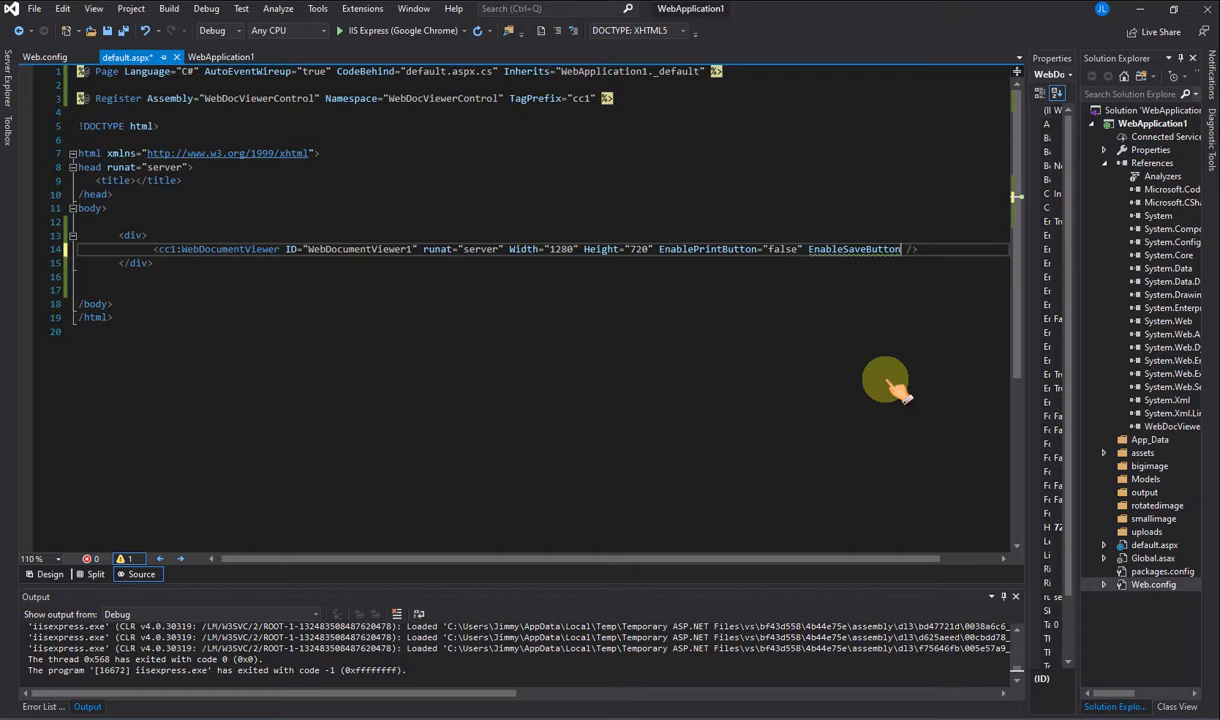
pyautogui.write('="false"')
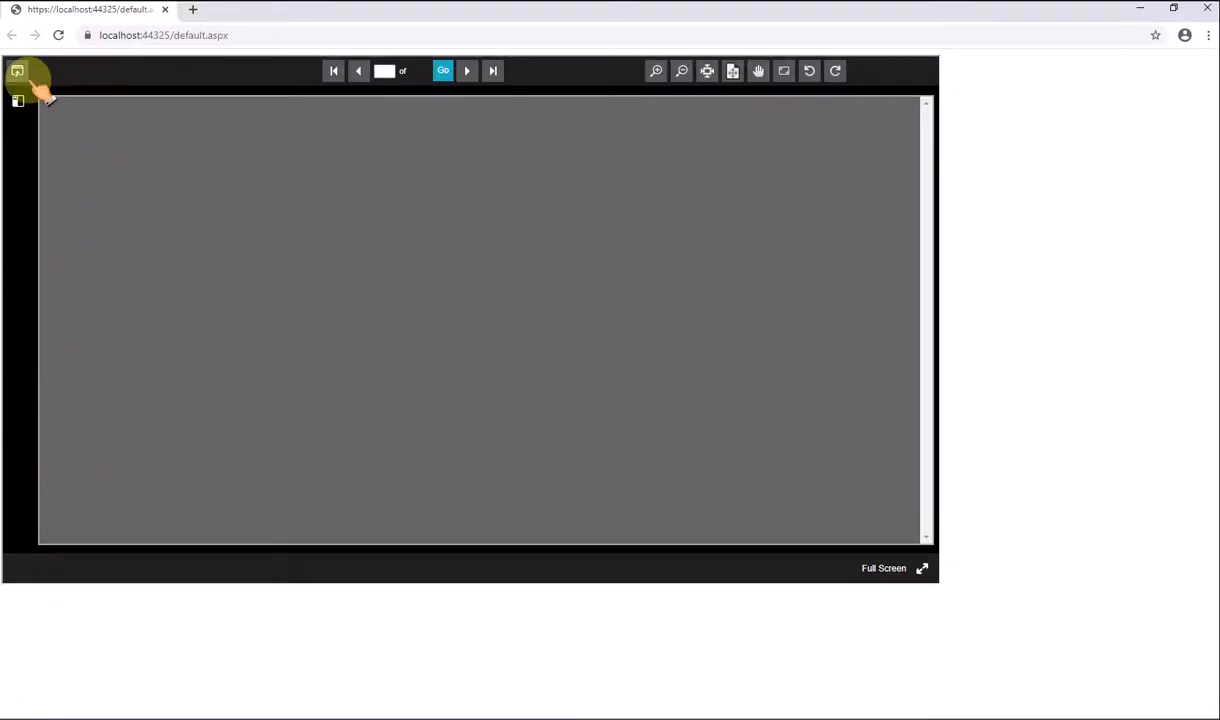
# Step: Load a PDF from the ebook folder into the rebuilt viewer in Chrome
pyautogui.click(16, 72)
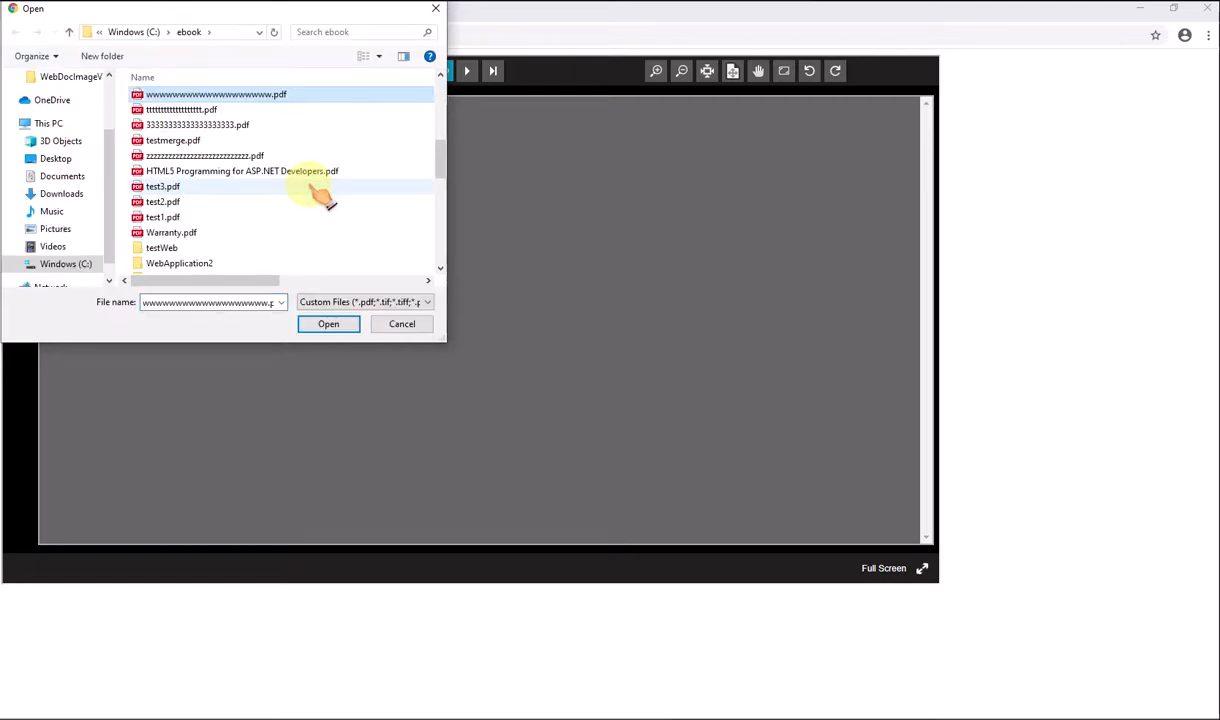
pyautogui.click(328, 324)
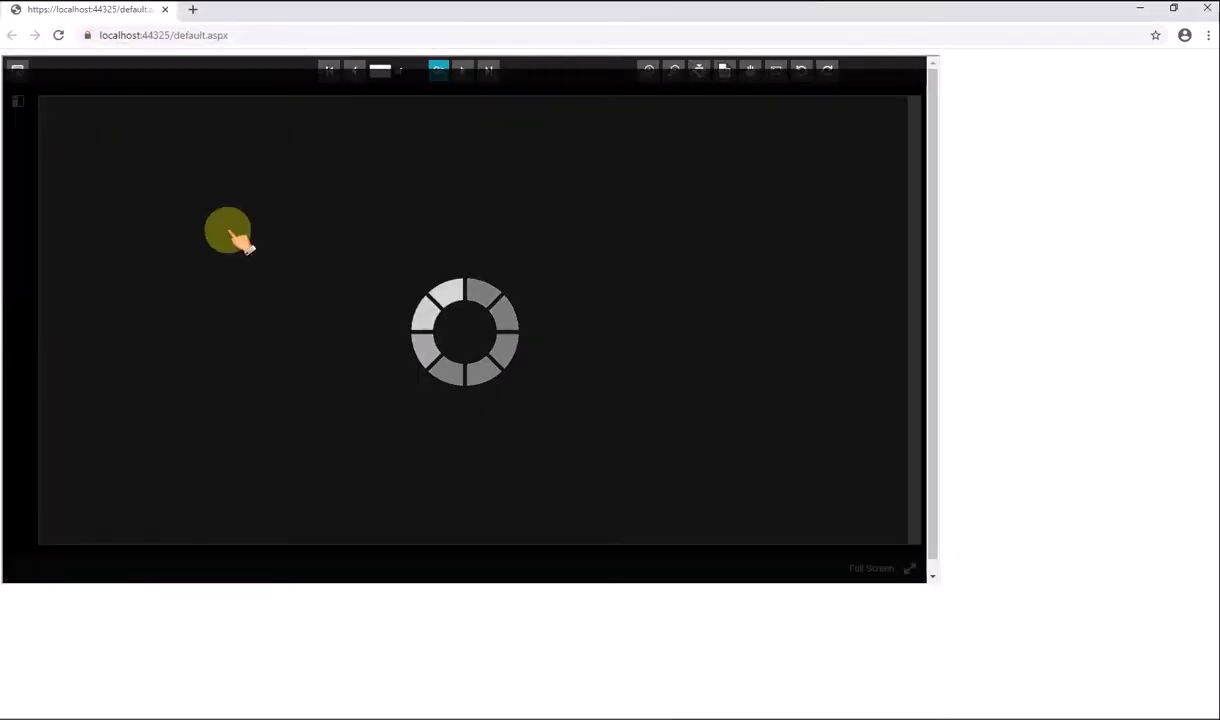